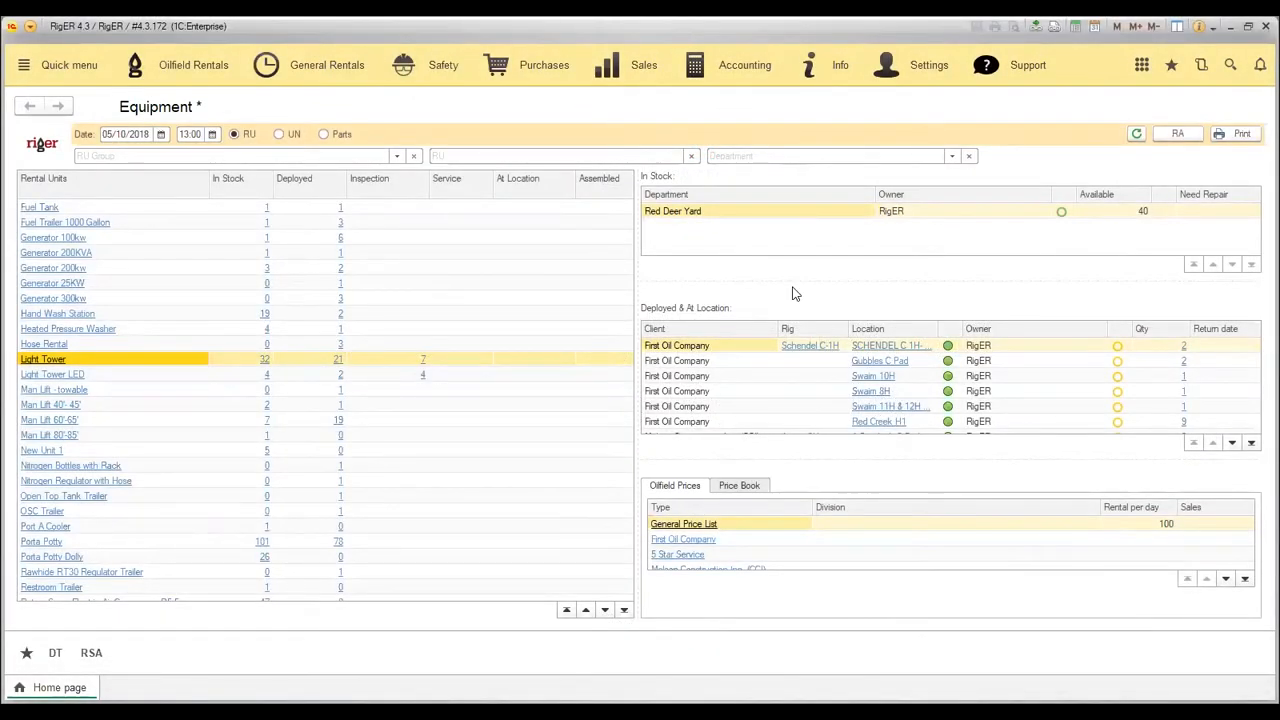
{"action": "mouse_move", "coordinate": [622, 118]}
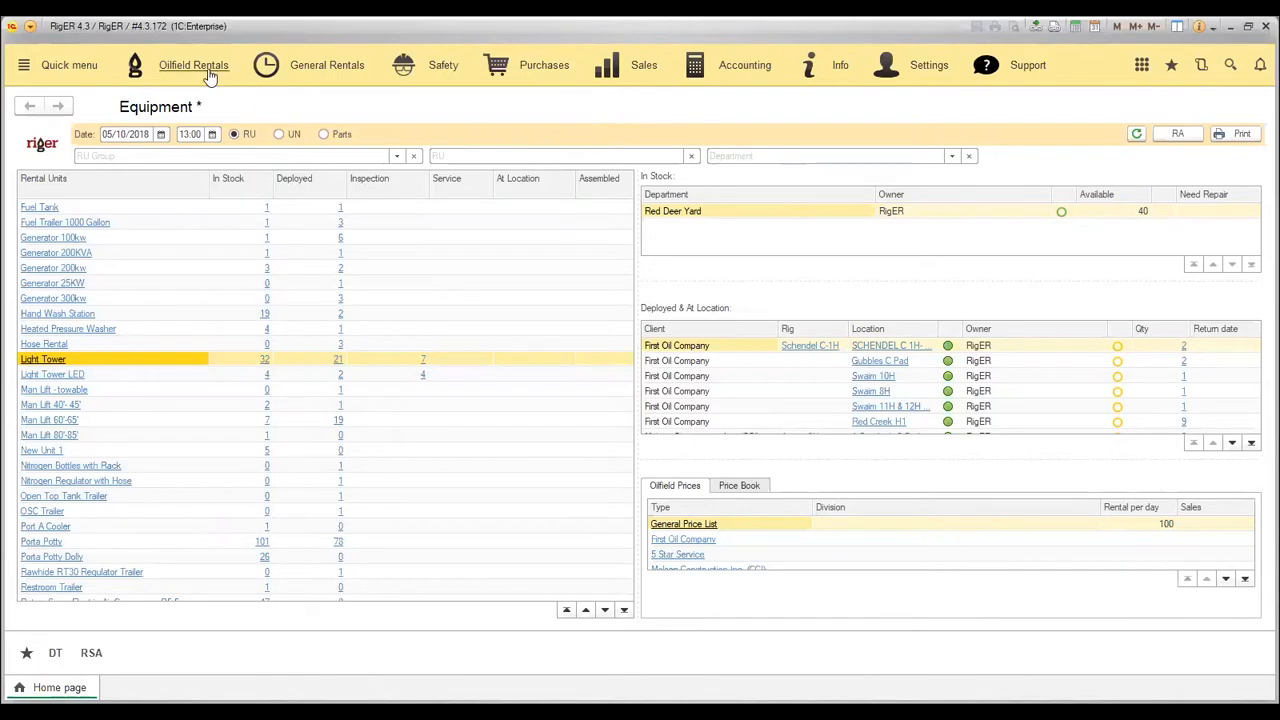
{"action": "mouse_move", "coordinate": [192, 64]}
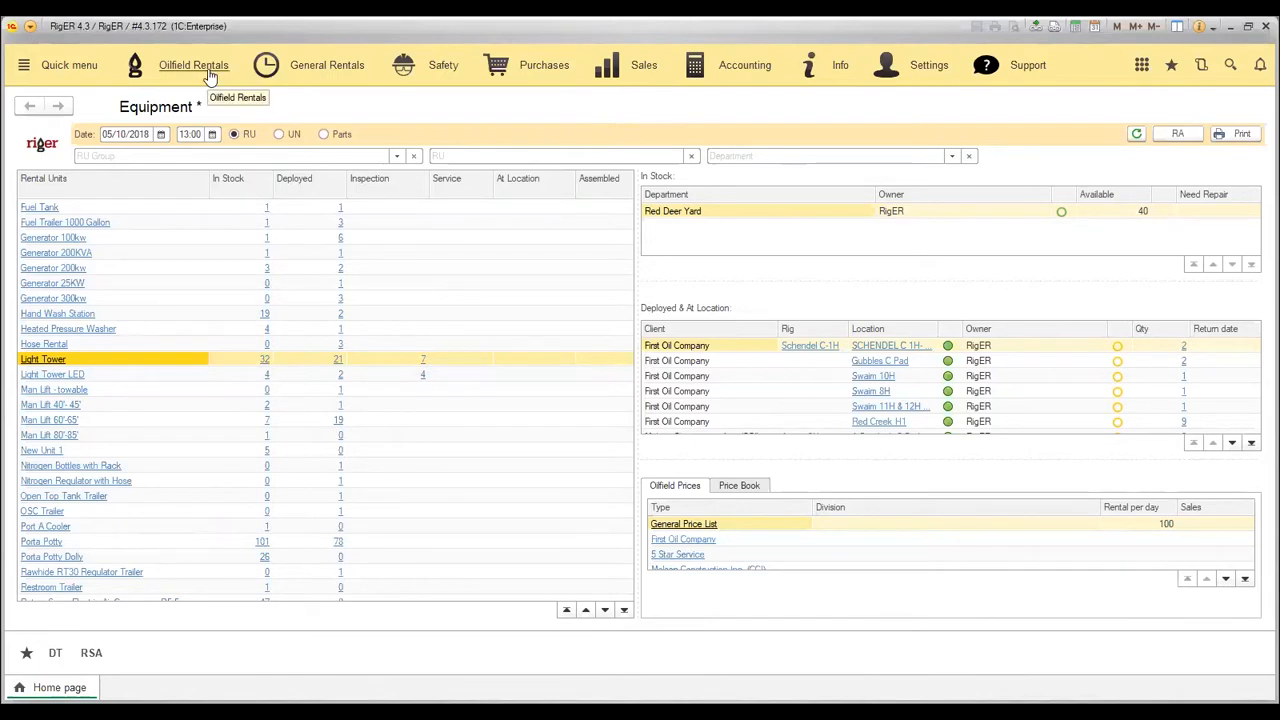
Bring up the Oilfield Rentals section panel from the top toolbar
{"action": "left_click", "coordinate": [192, 64]}
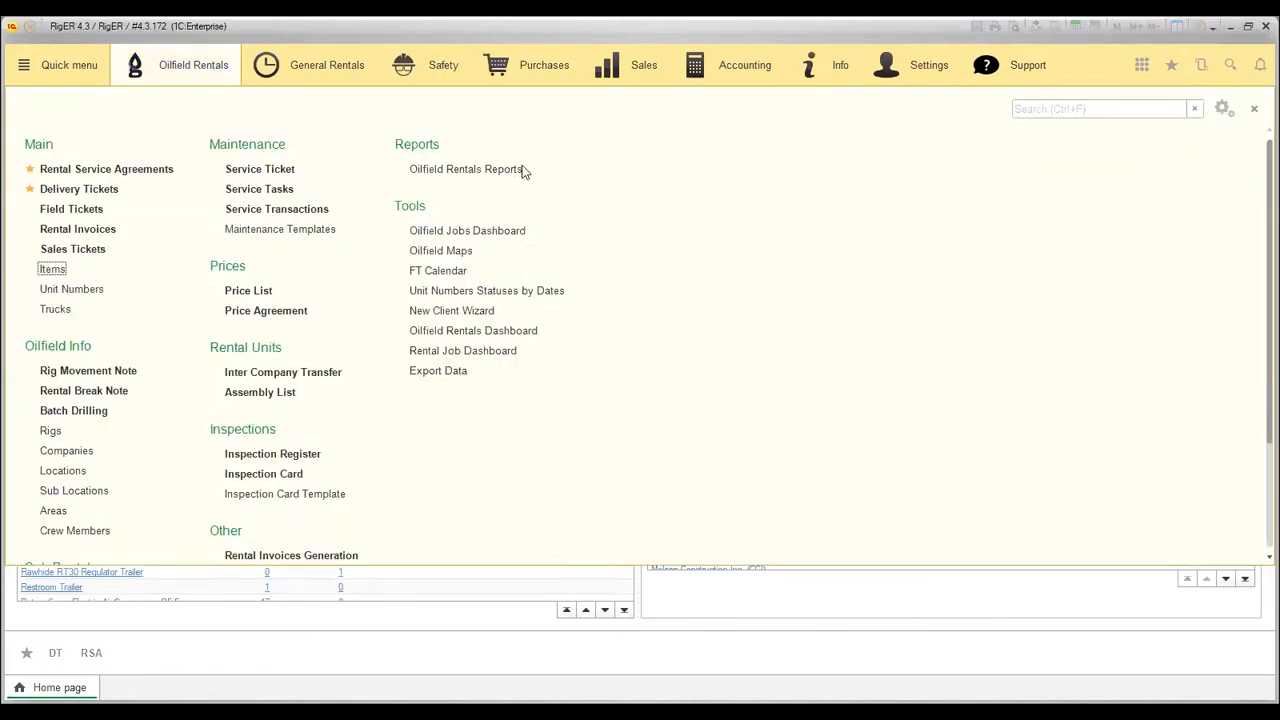
{"action": "mouse_move", "coordinate": [504, 144]}
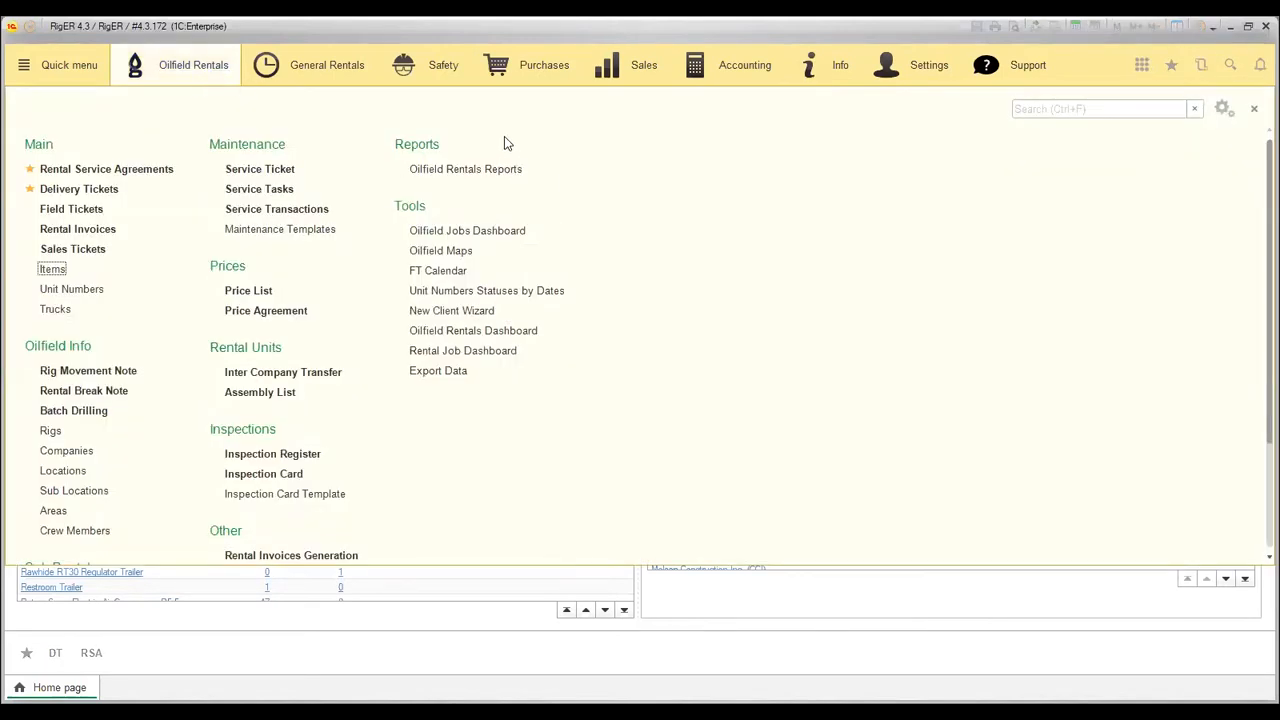
{"action": "mouse_move", "coordinate": [432, 164]}
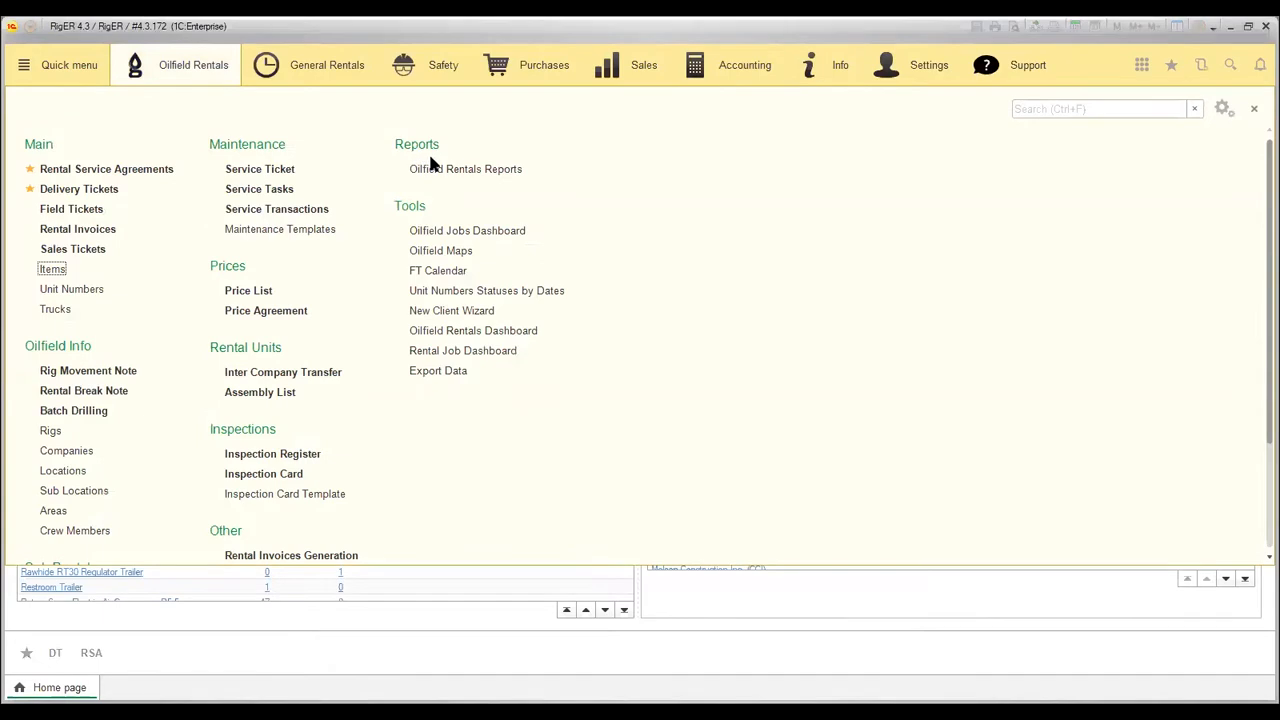
Enter the Oilfield Rentals Reports catalogue from the Reports group
{"action": "left_click", "coordinate": [464, 168]}
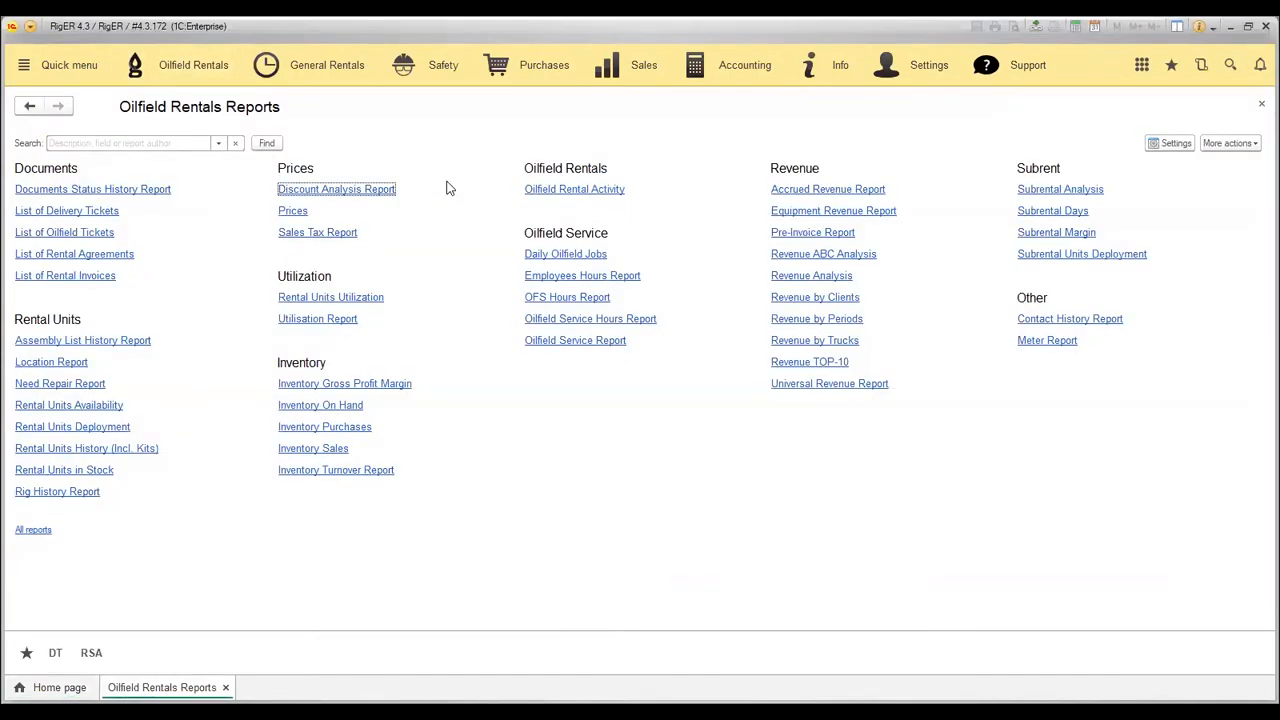
{"action": "mouse_move", "coordinate": [762, 156]}
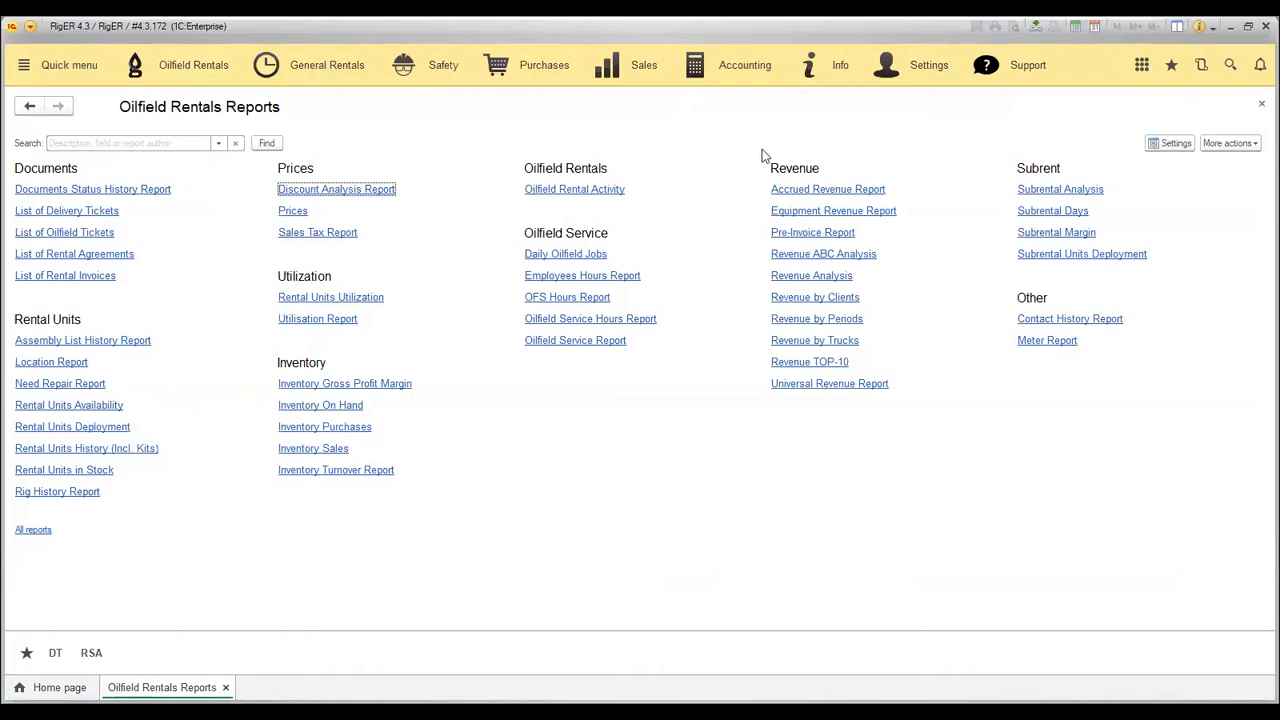
{"action": "mouse_move", "coordinate": [776, 170]}
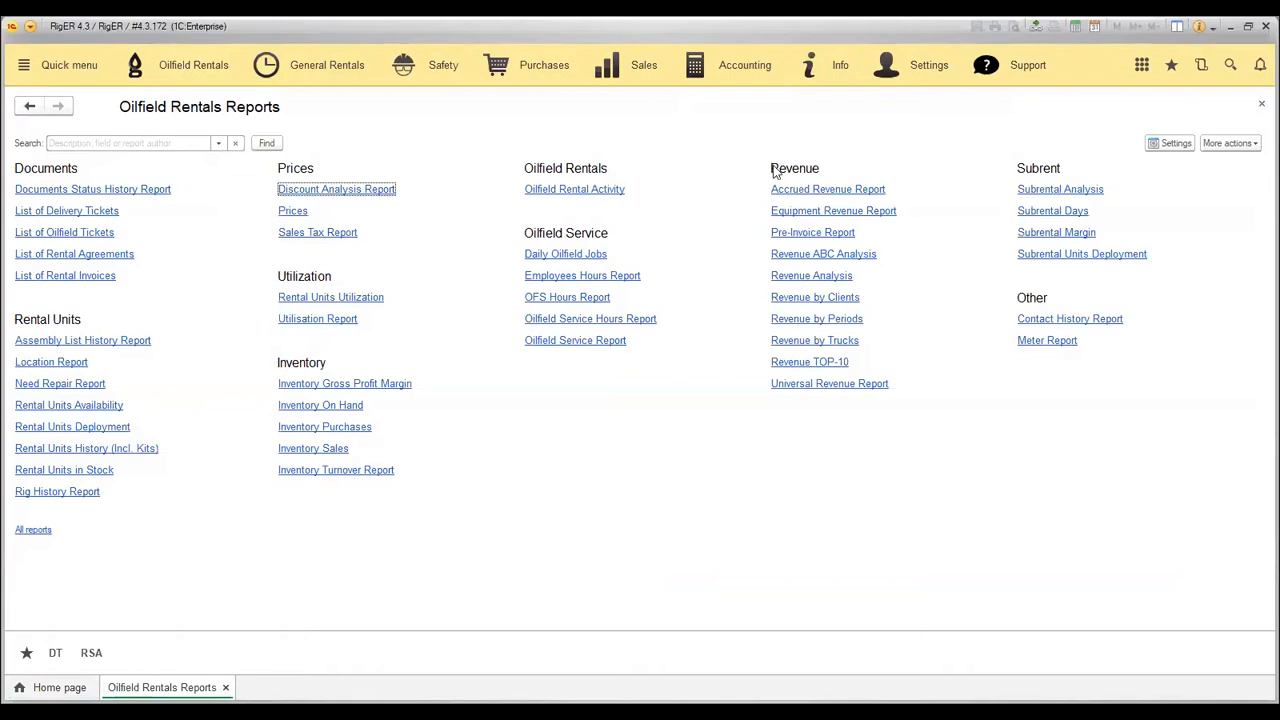
{"action": "mouse_move", "coordinate": [200, 340]}
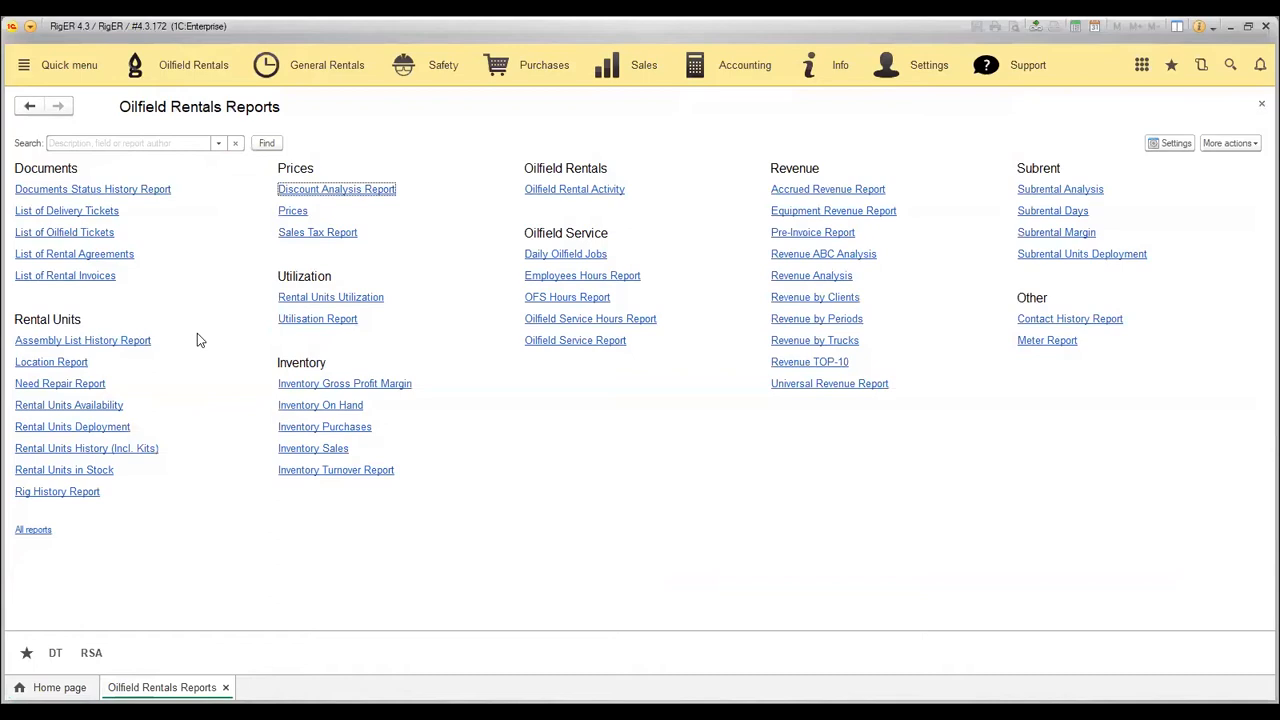
{"action": "mouse_move", "coordinate": [80, 328]}
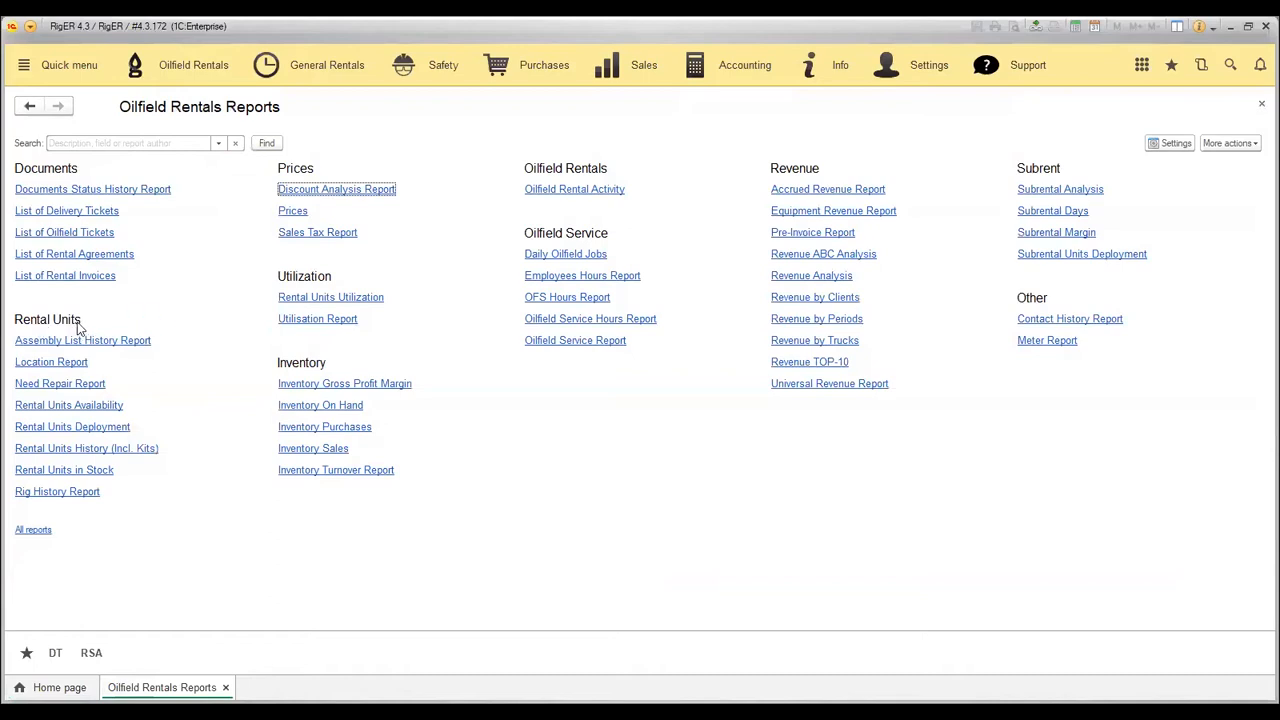
{"action": "mouse_move", "coordinate": [142, 402]}
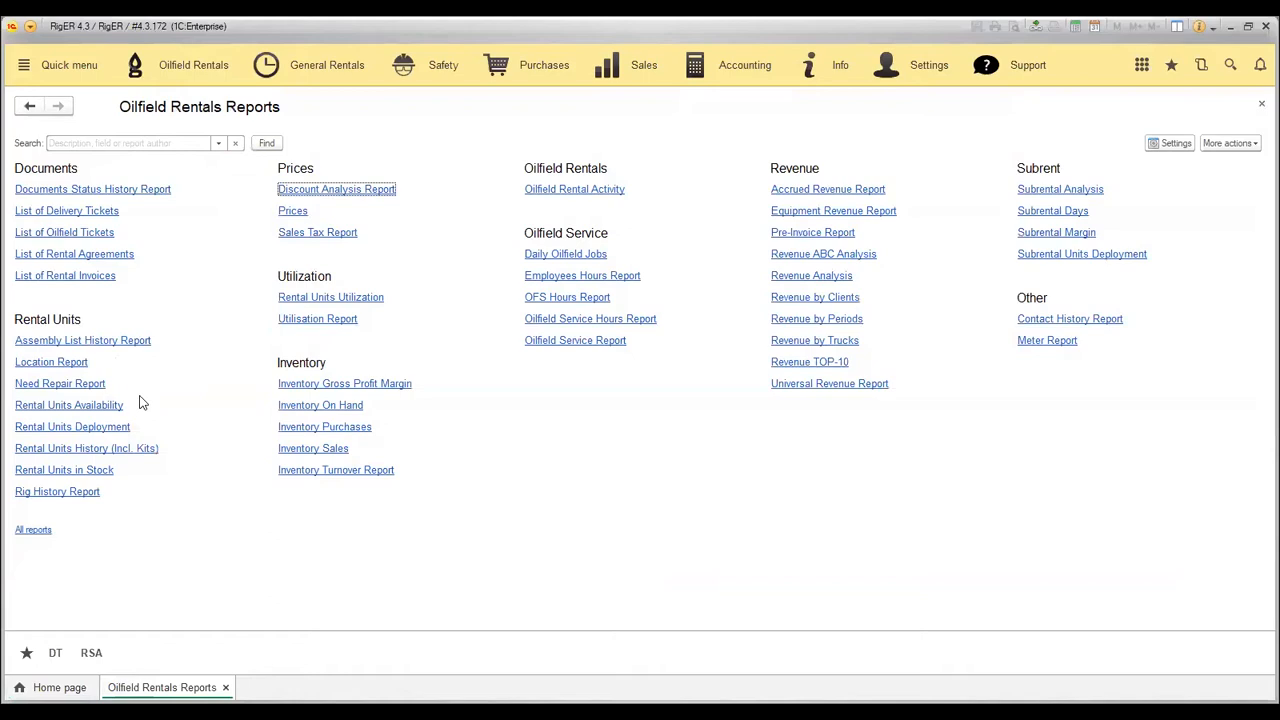
{"action": "mouse_move", "coordinate": [110, 438]}
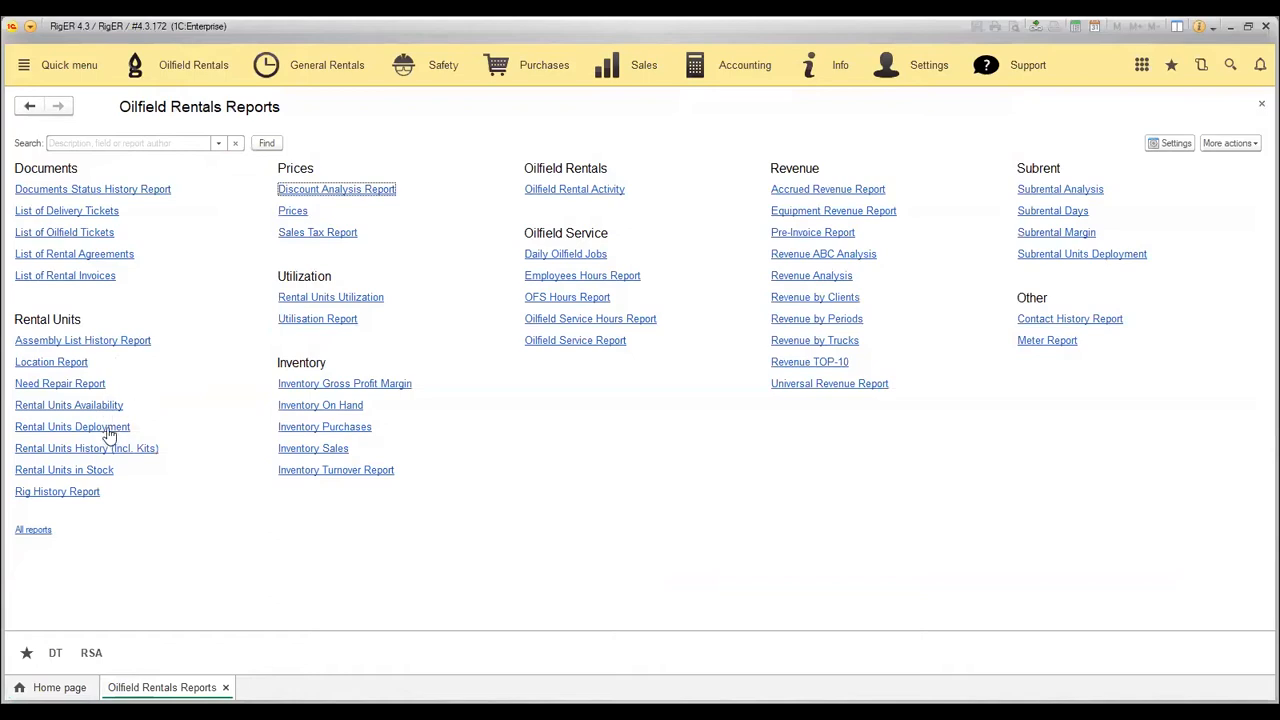
{"action": "left_click", "coordinate": [72, 426]}
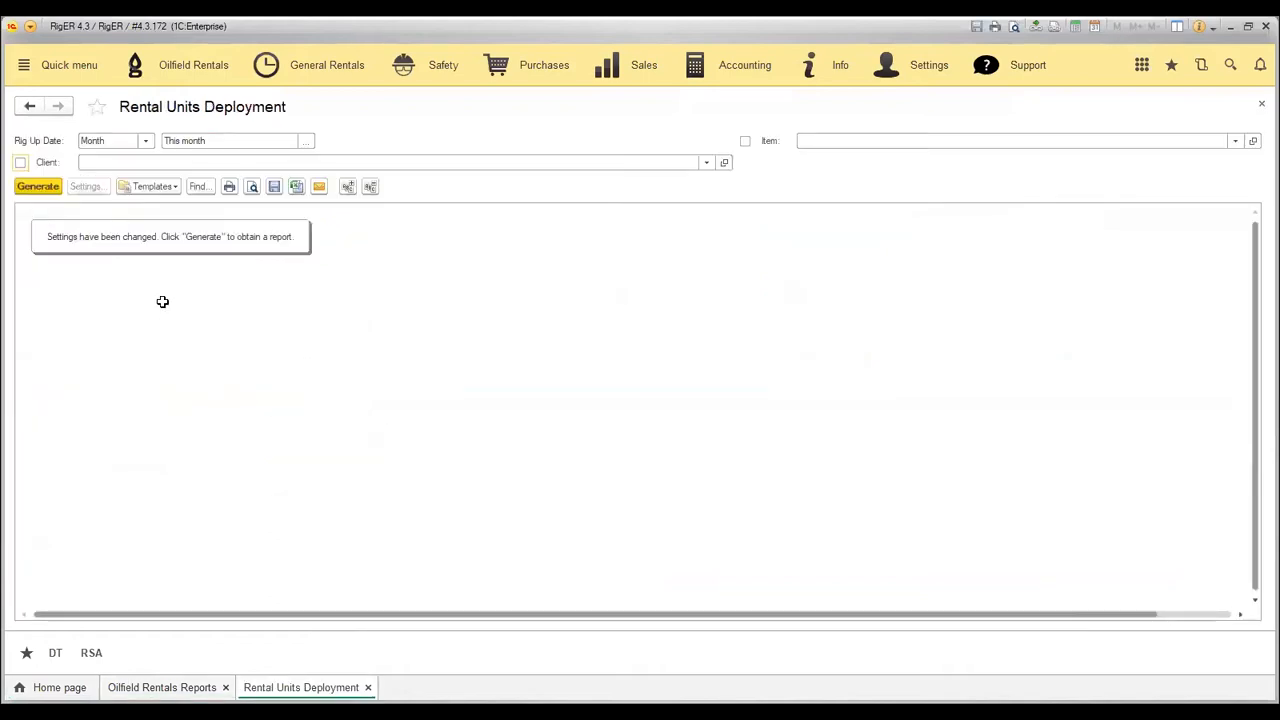
{"action": "left_click", "coordinate": [36, 186]}
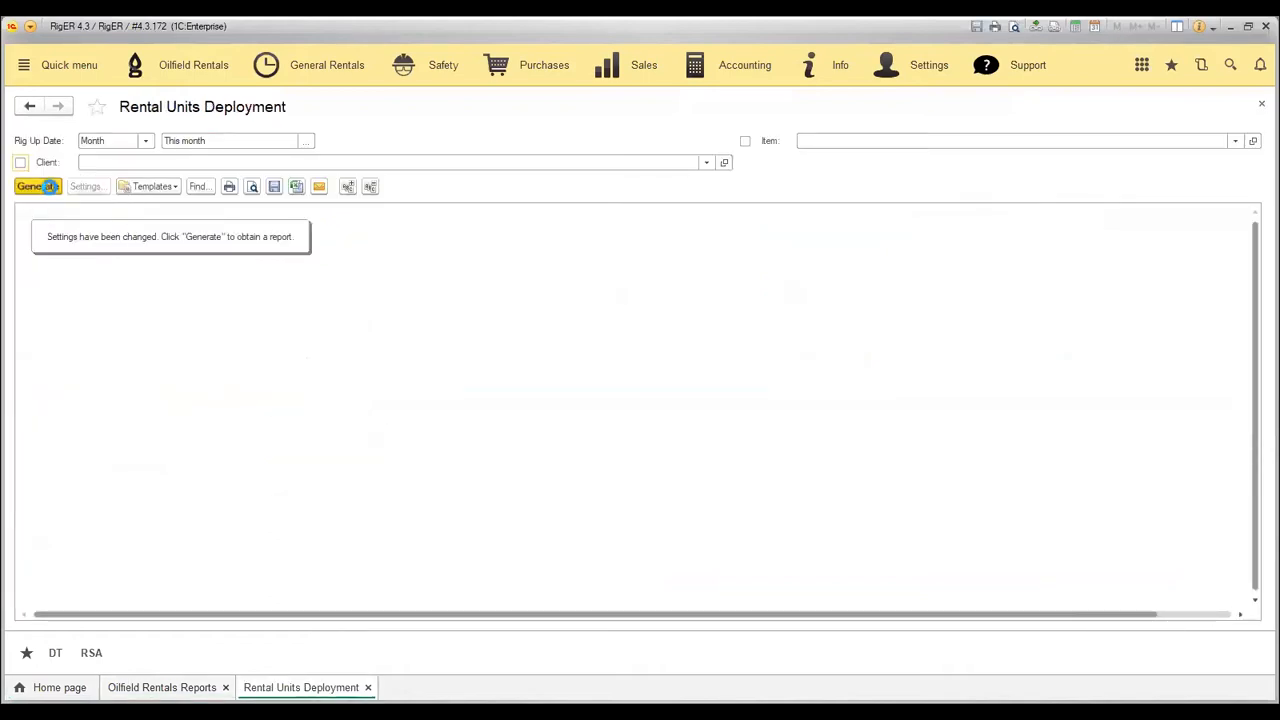
{"action": "left_click", "coordinate": [36, 186]}
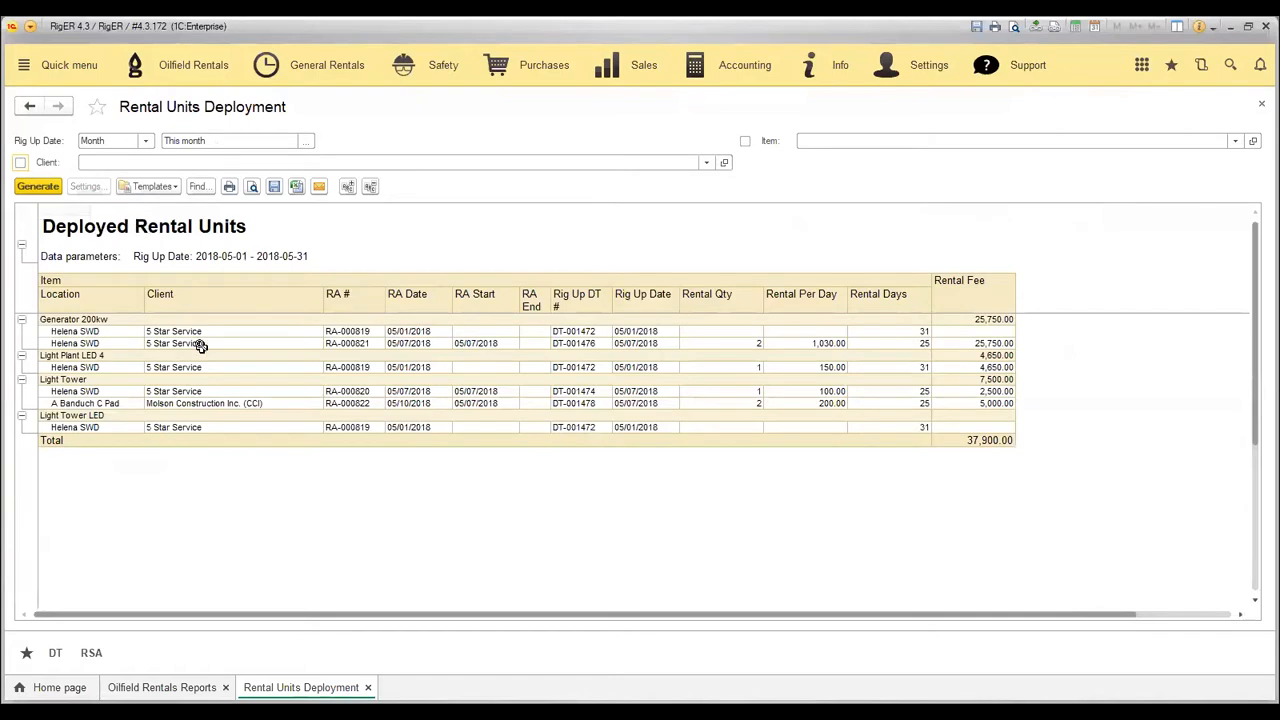
{"action": "left_click", "coordinate": [180, 332]}
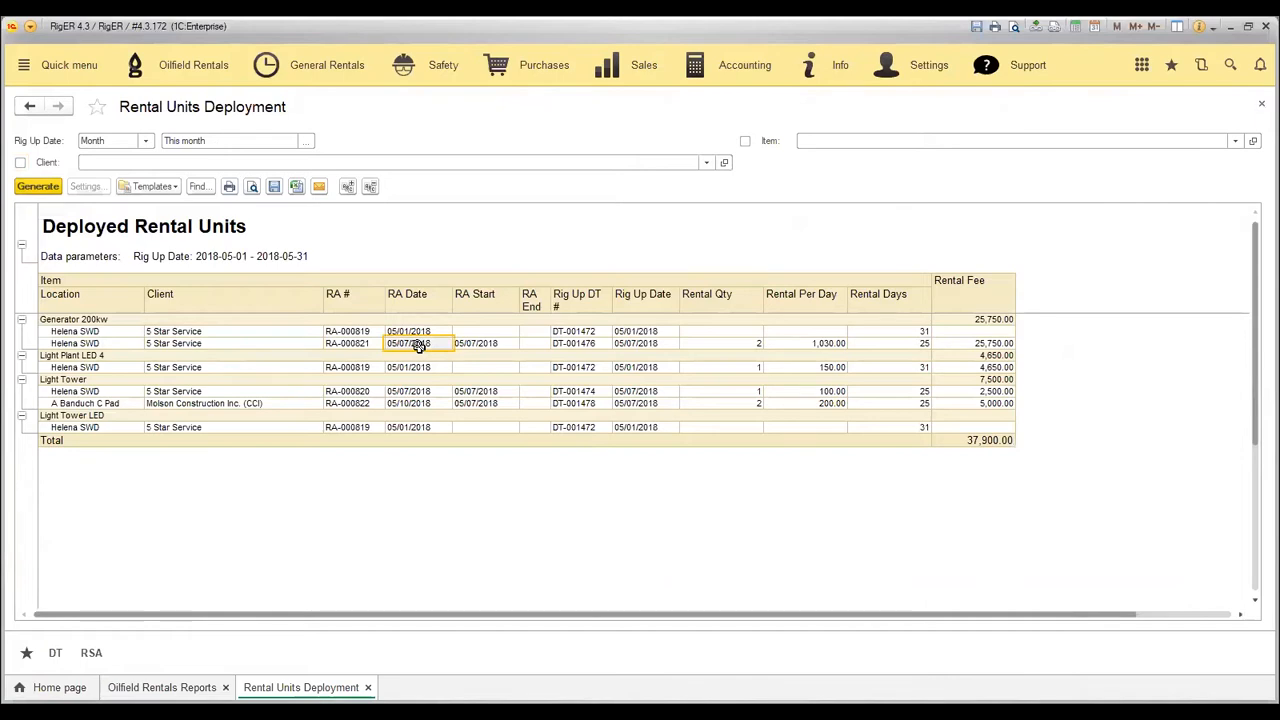
{"action": "left_click", "coordinate": [576, 344]}
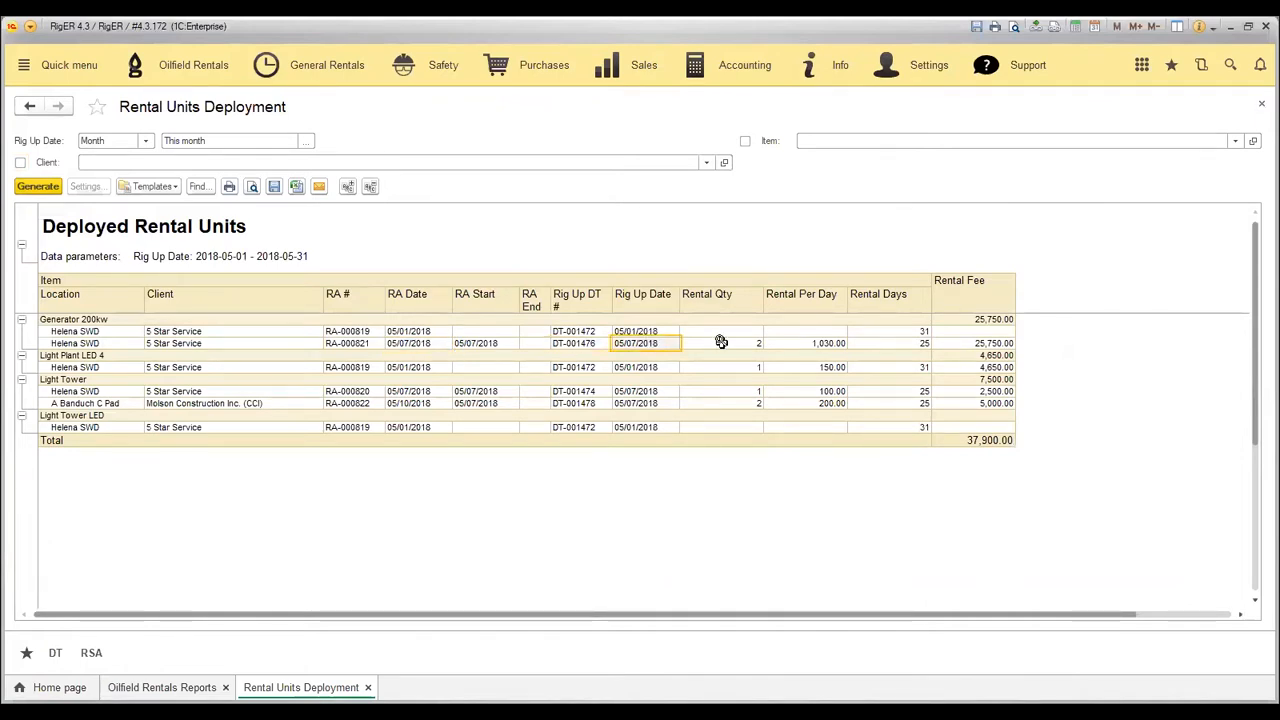
{"action": "mouse_move", "coordinate": [798, 348]}
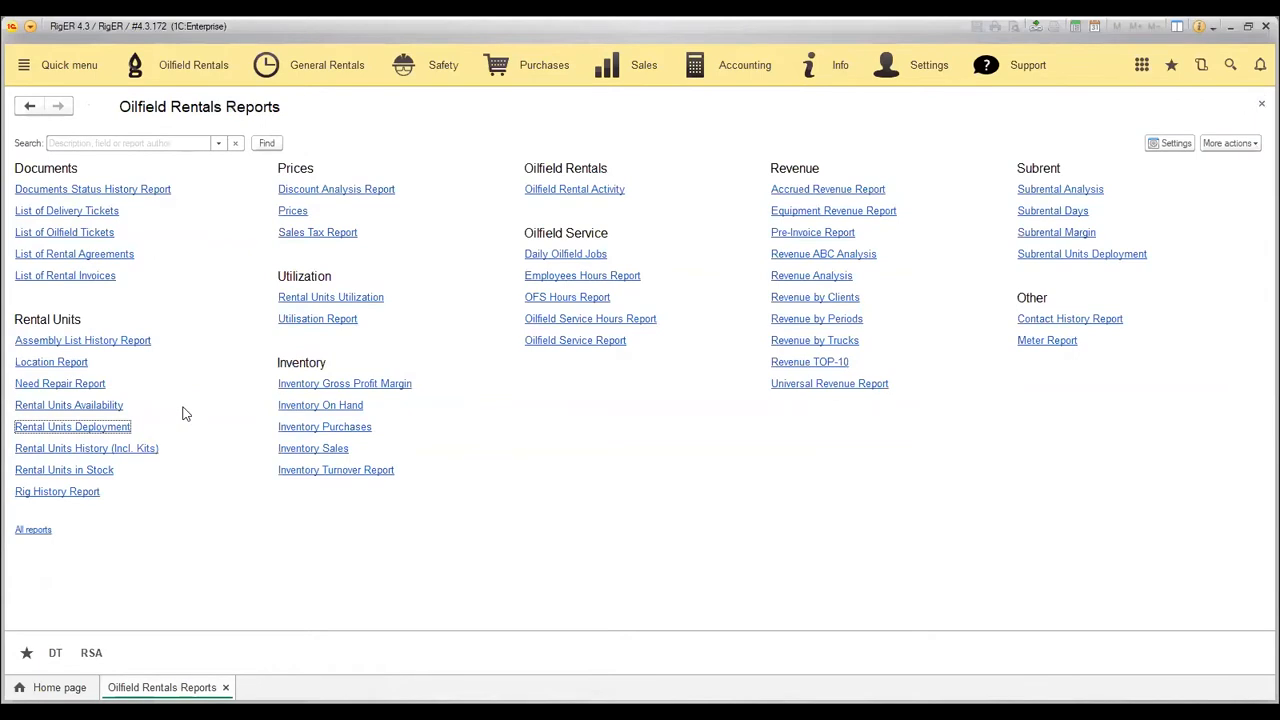
{"action": "left_click", "coordinate": [68, 404]}
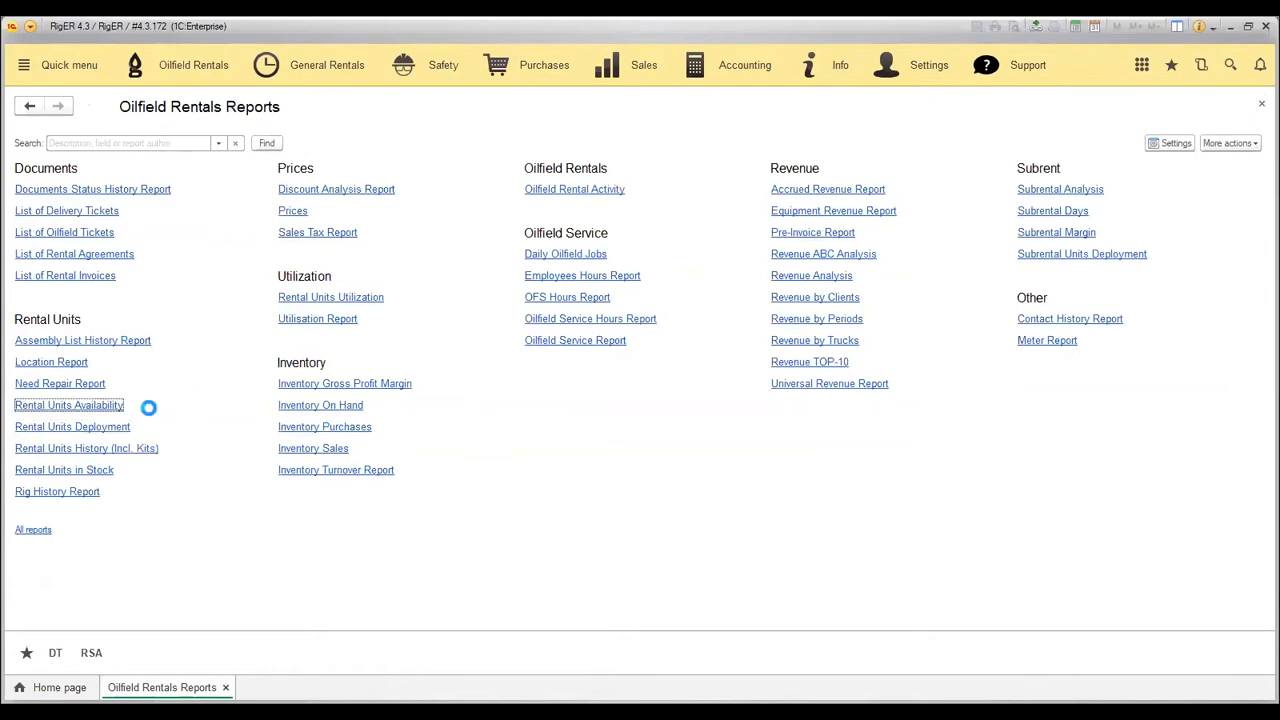
{"action": "left_click", "coordinate": [68, 404]}
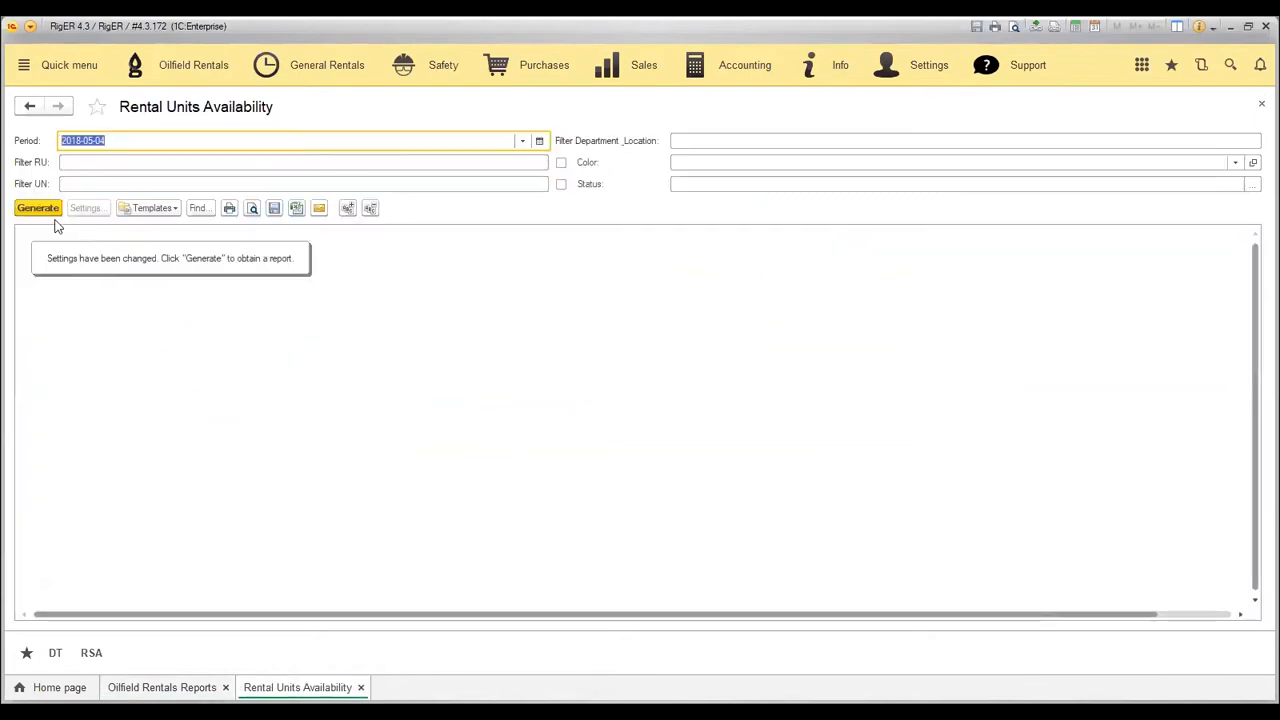
{"action": "left_click", "coordinate": [36, 208]}
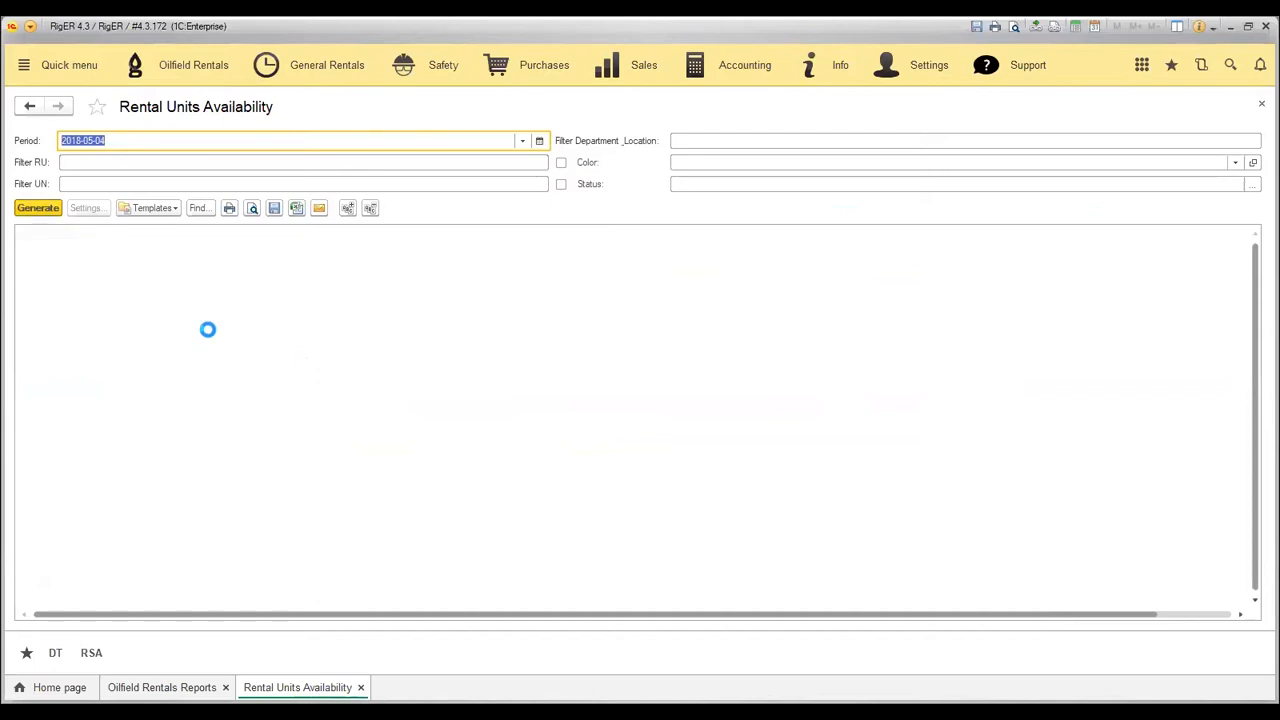
{"action": "left_click", "coordinate": [36, 208]}
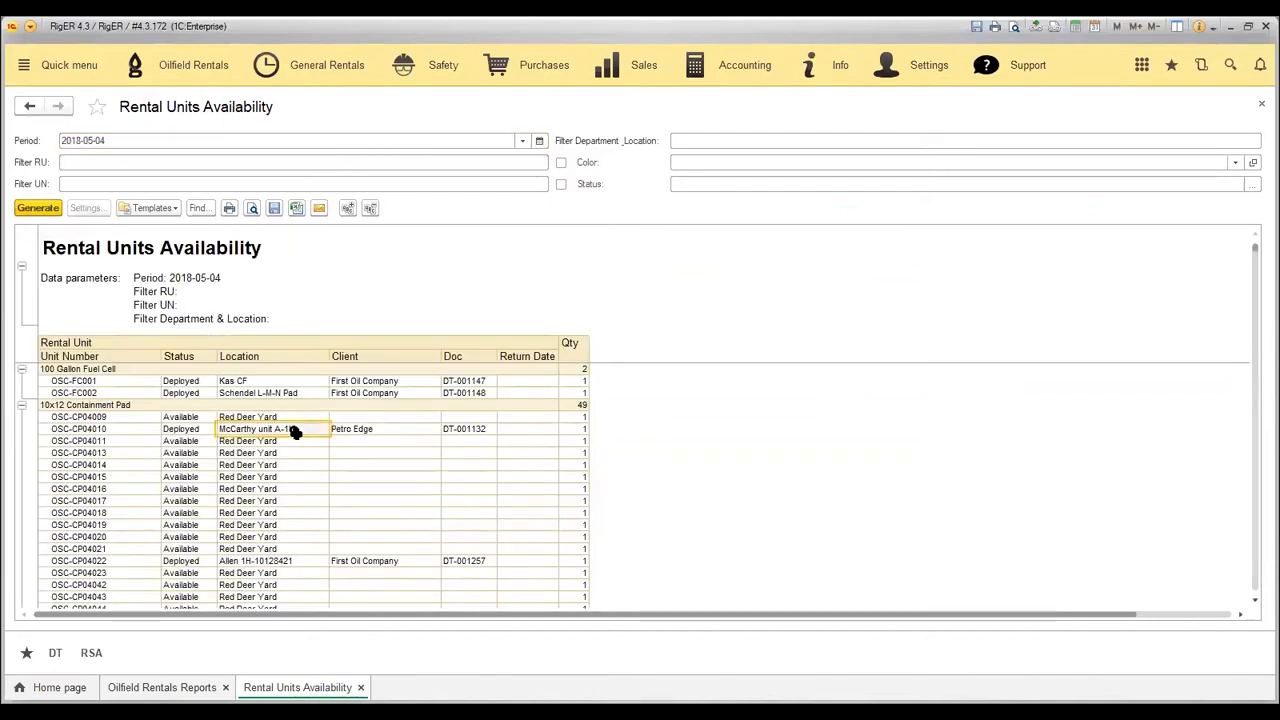
{"action": "scroll", "scroll_direction": "down", "scroll_amount": 3}
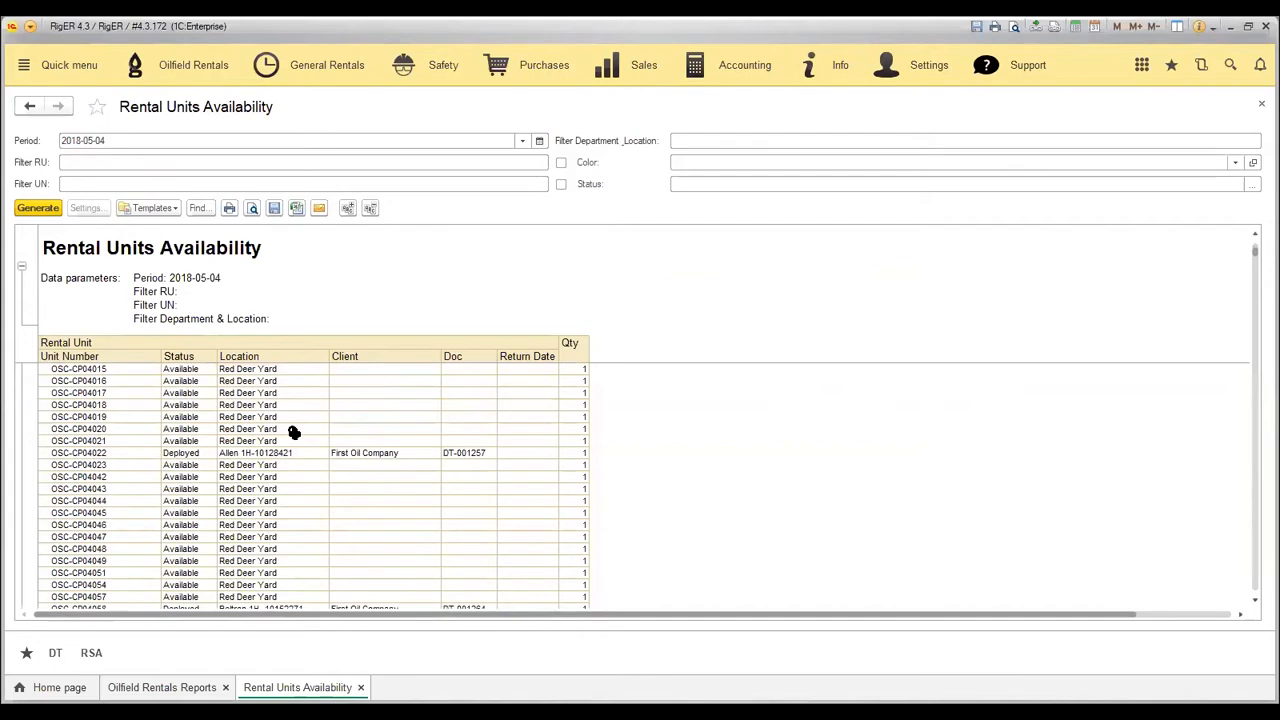
{"action": "scroll", "scroll_direction": "down", "scroll_amount": 3}
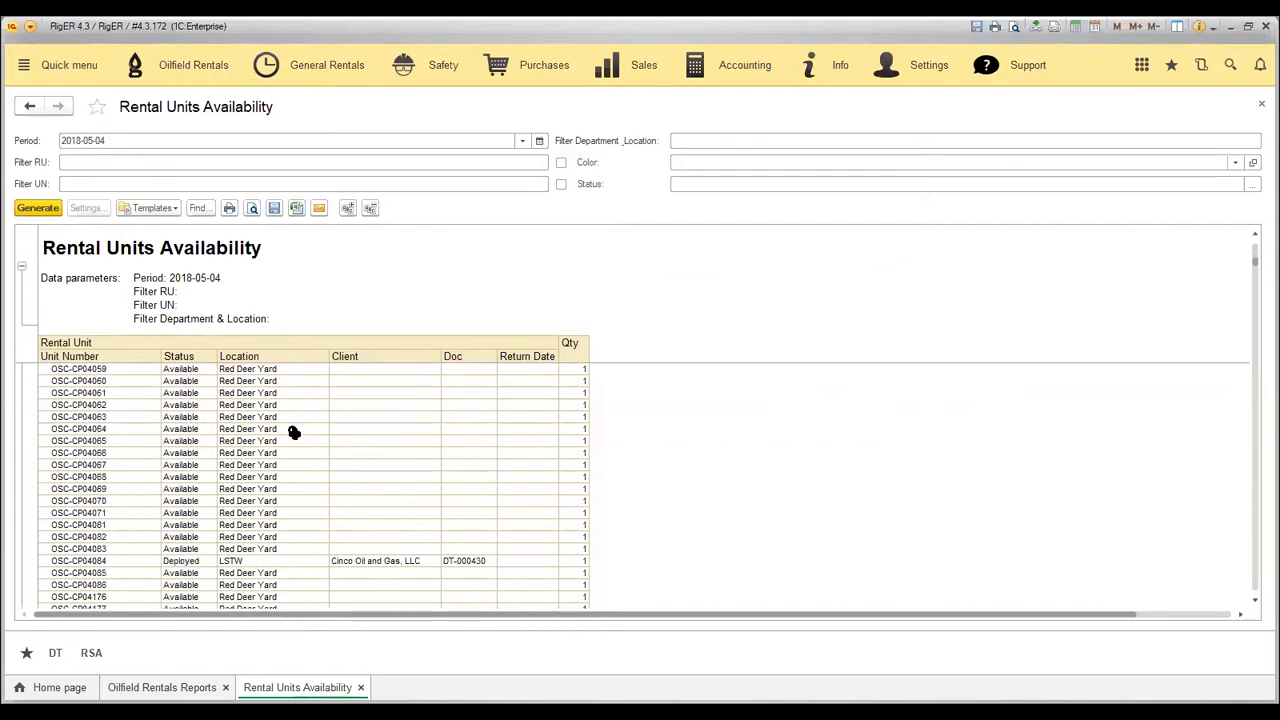
{"action": "left_click", "coordinate": [272, 442]}
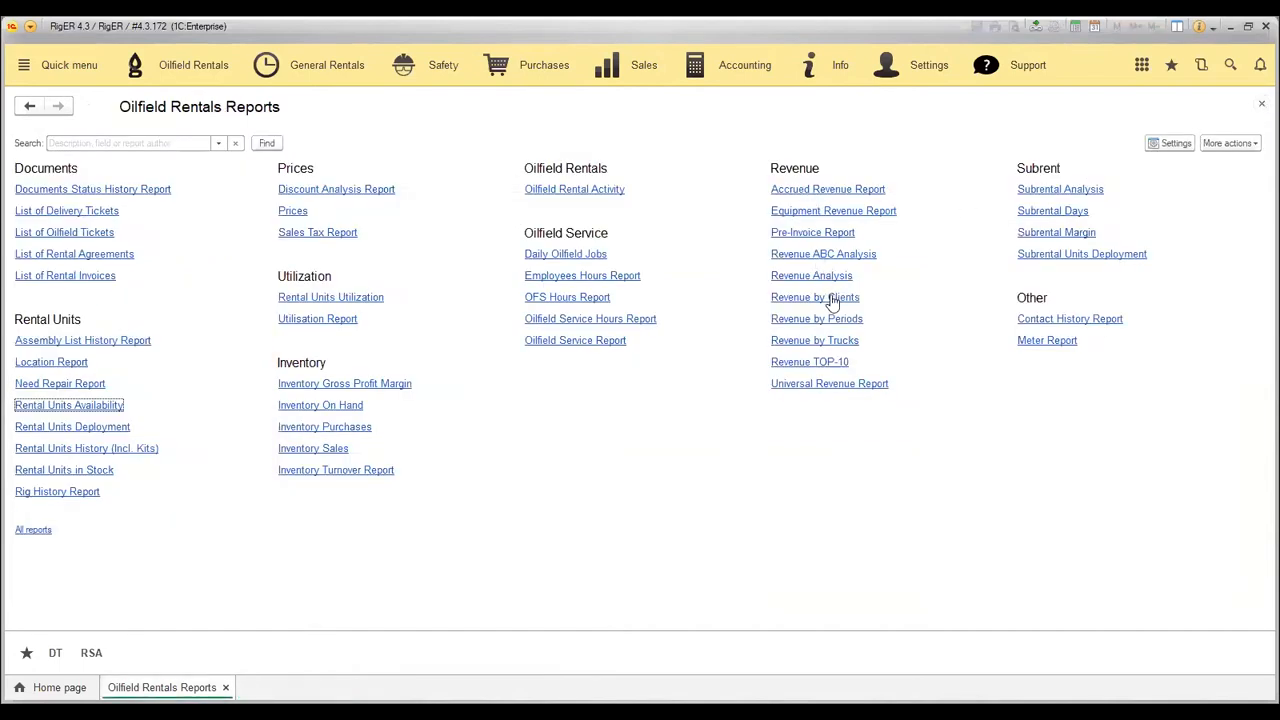
{"action": "mouse_move", "coordinate": [896, 304]}
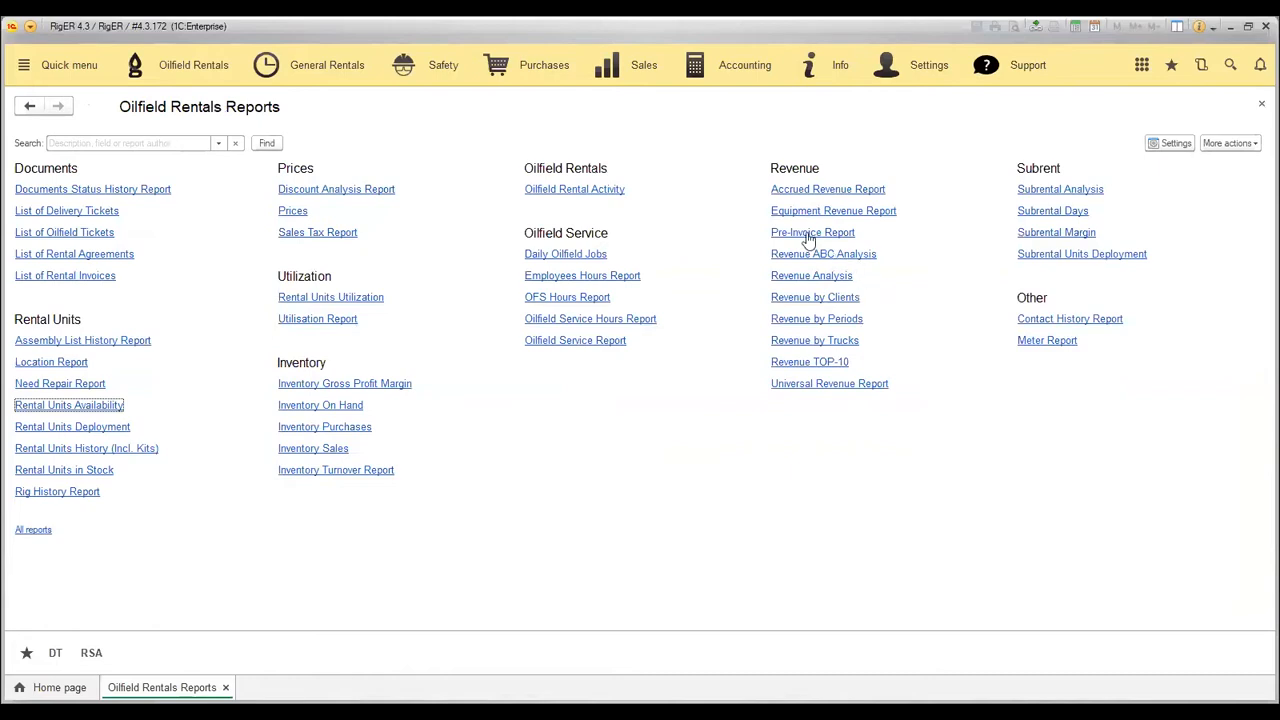
Run the Pre-Invoice Report dated 2015-05-10, listing rental fees by client, location and agreement
{"action": "left_click", "coordinate": [812, 232]}
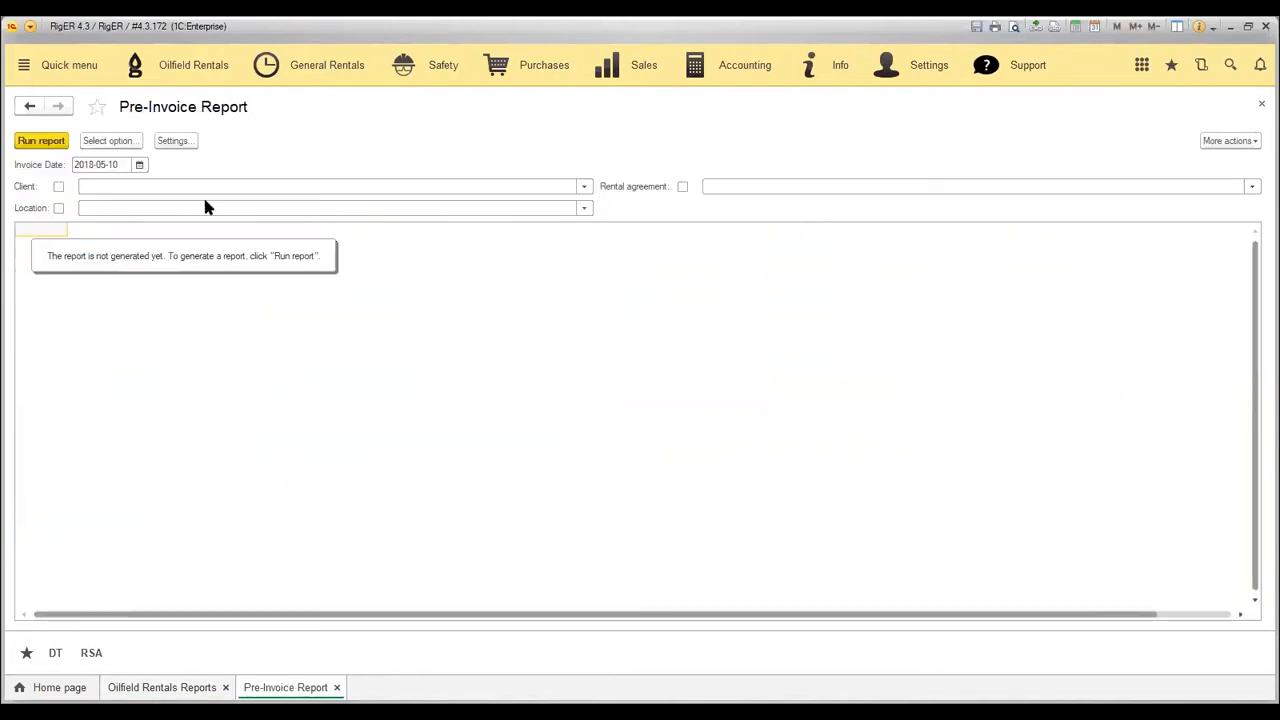
{"action": "mouse_move", "coordinate": [200, 178]}
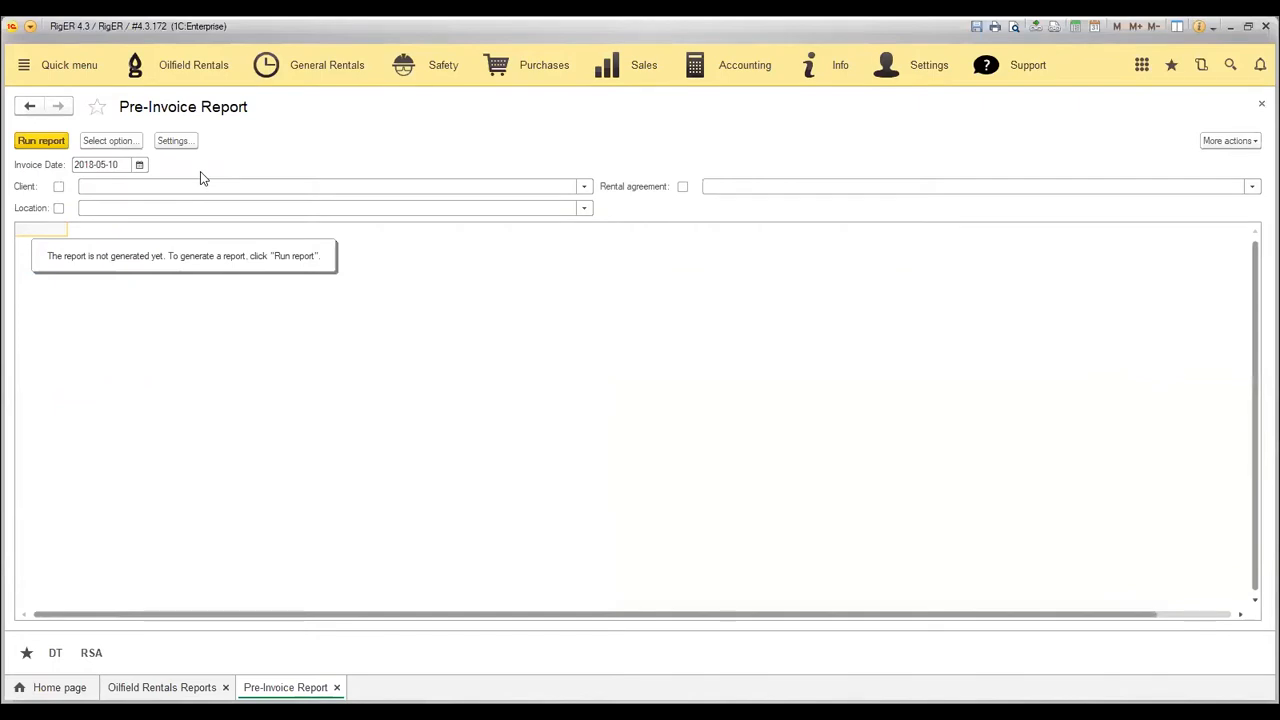
{"action": "mouse_move", "coordinate": [200, 168]}
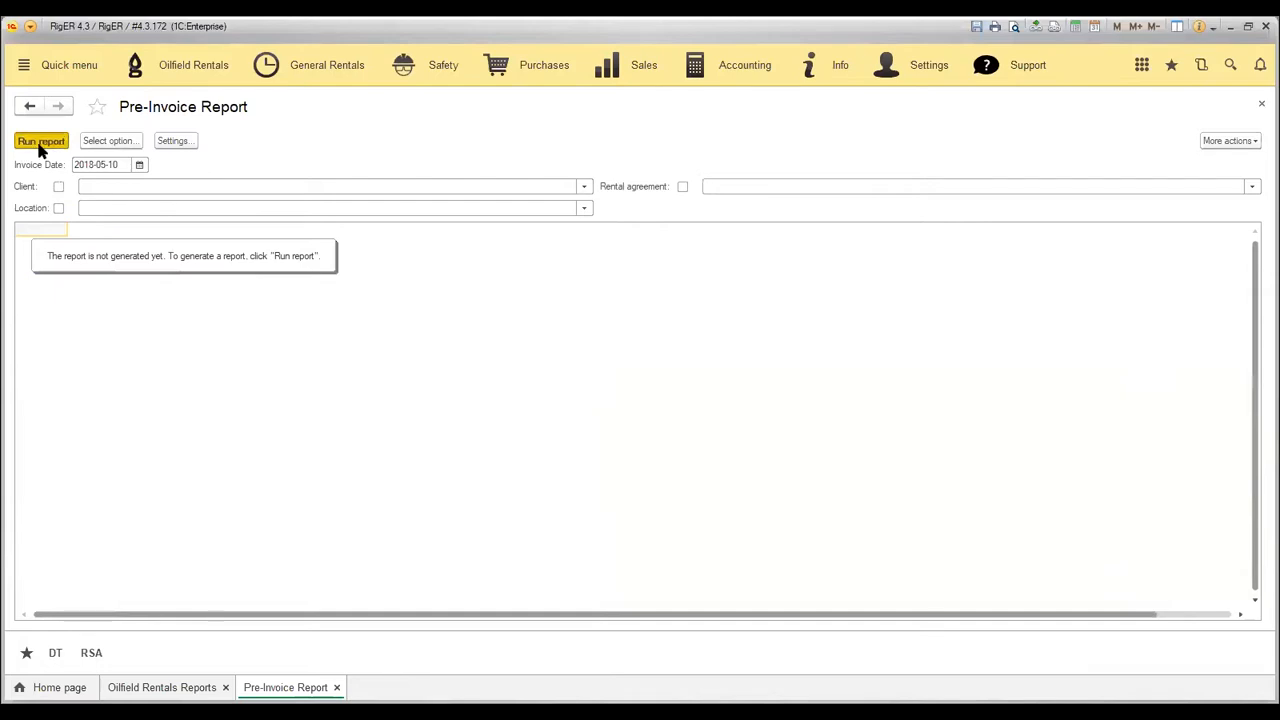
{"action": "mouse_move", "coordinate": [76, 178]}
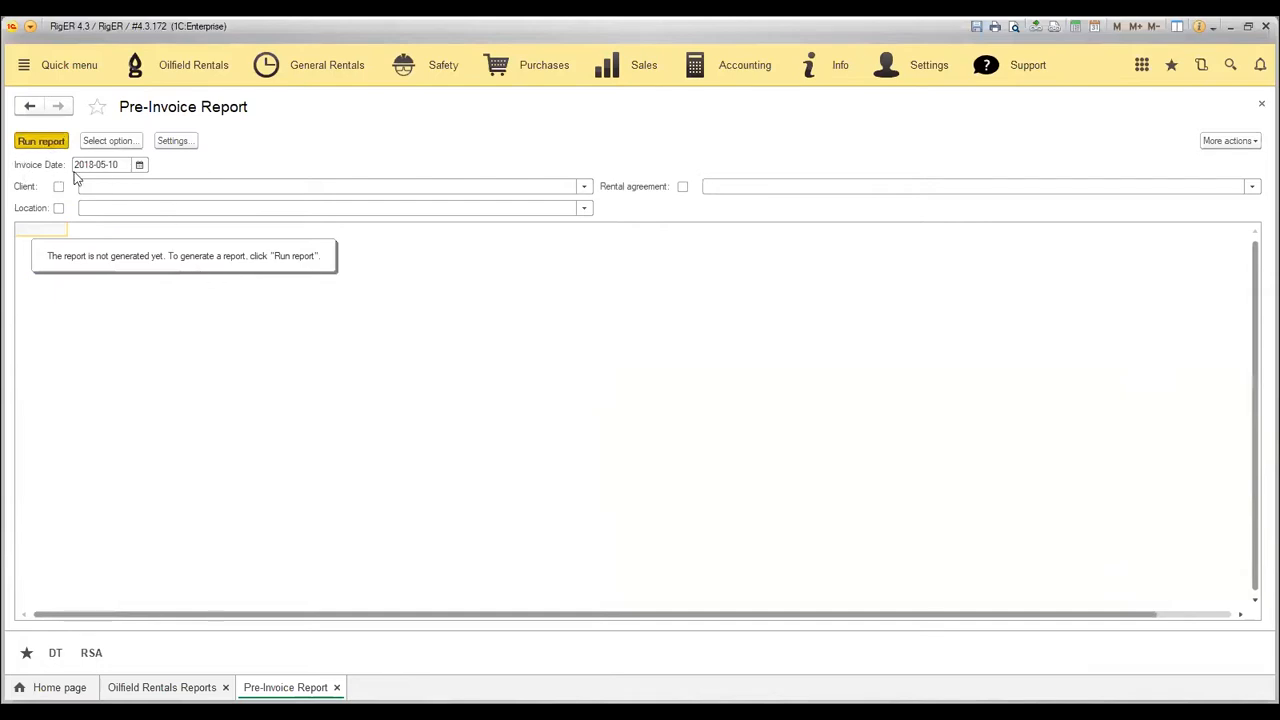
{"action": "left_click", "coordinate": [40, 140]}
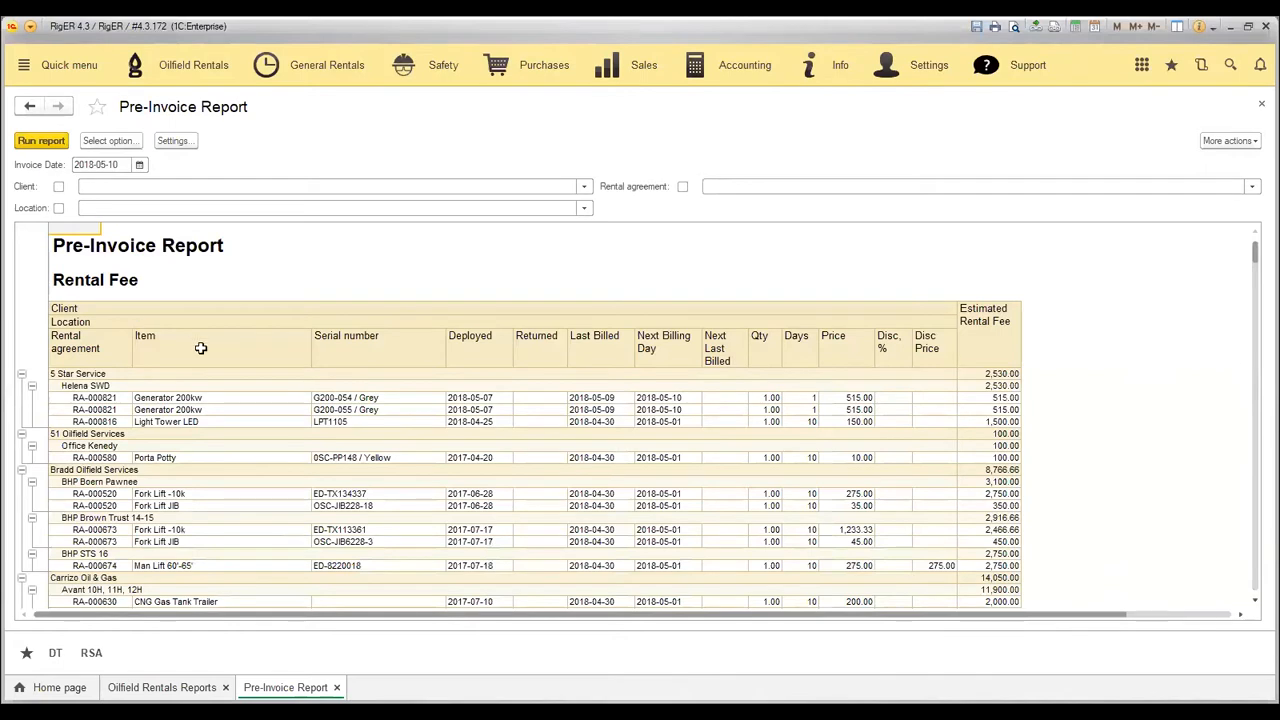
{"action": "mouse_move", "coordinate": [224, 412]}
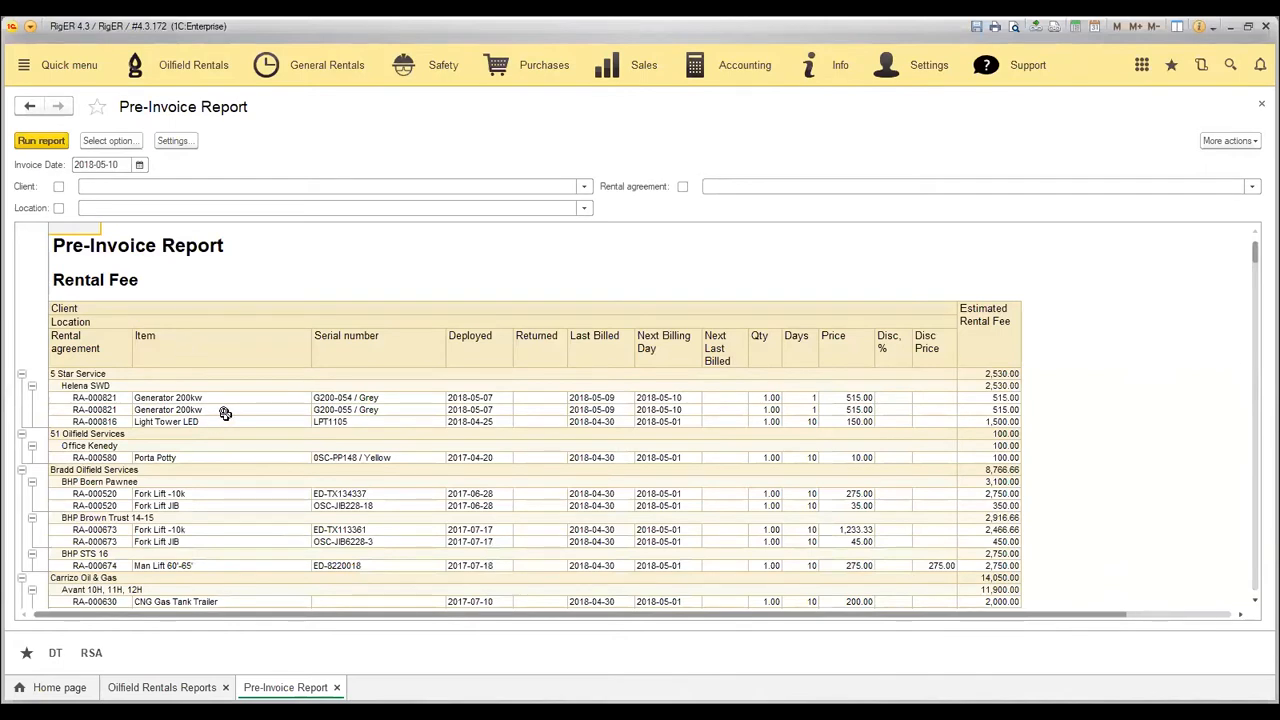
{"action": "left_click", "coordinate": [90, 396]}
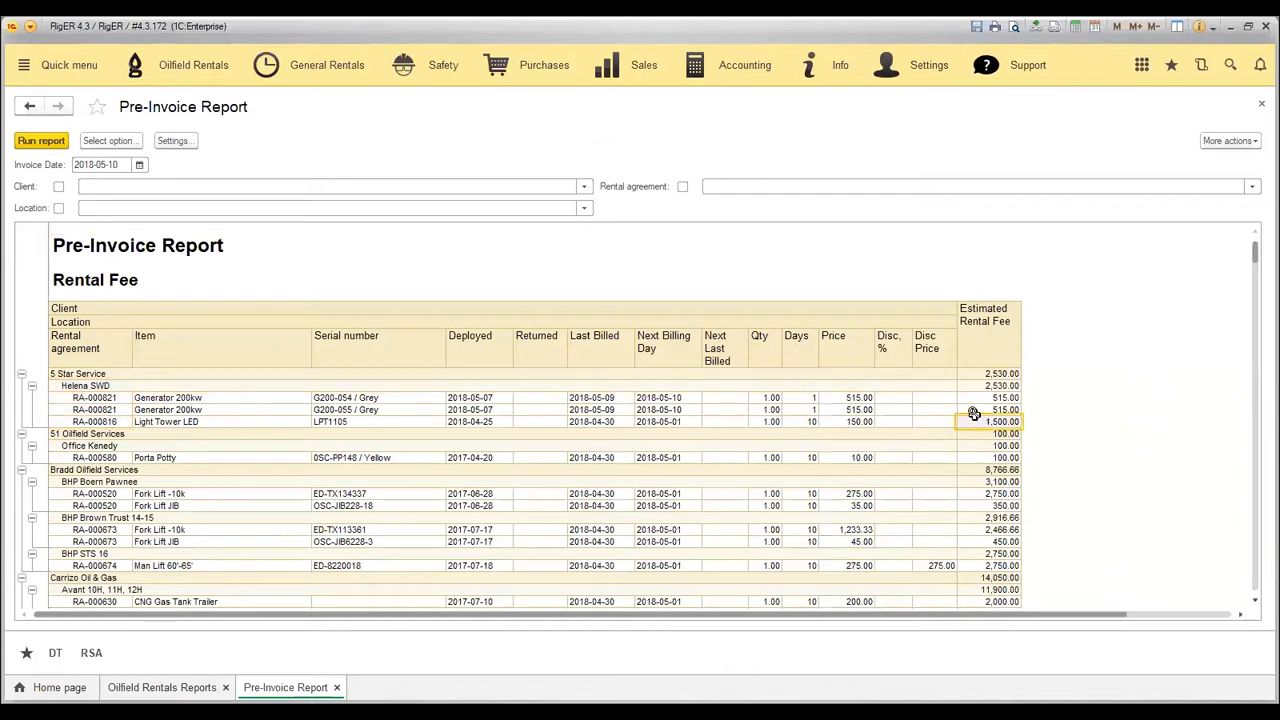
{"action": "mouse_move", "coordinate": [990, 420]}
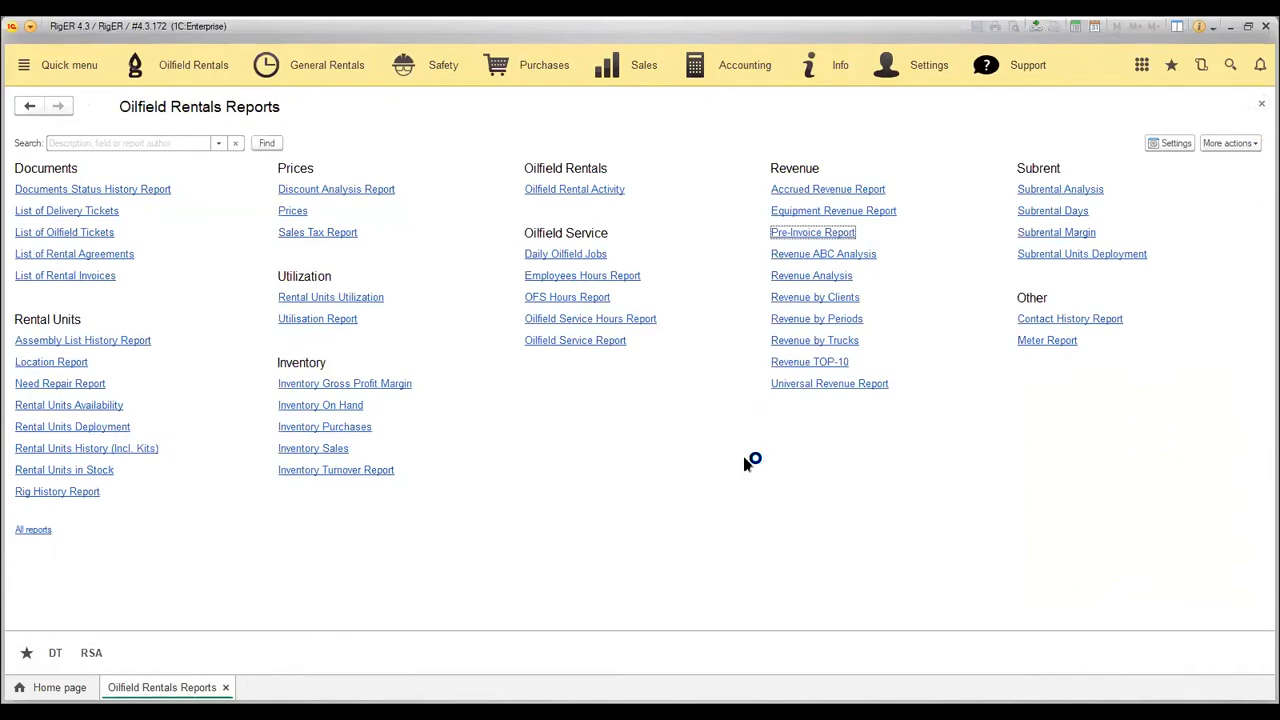
{"action": "mouse_move", "coordinate": [744, 464]}
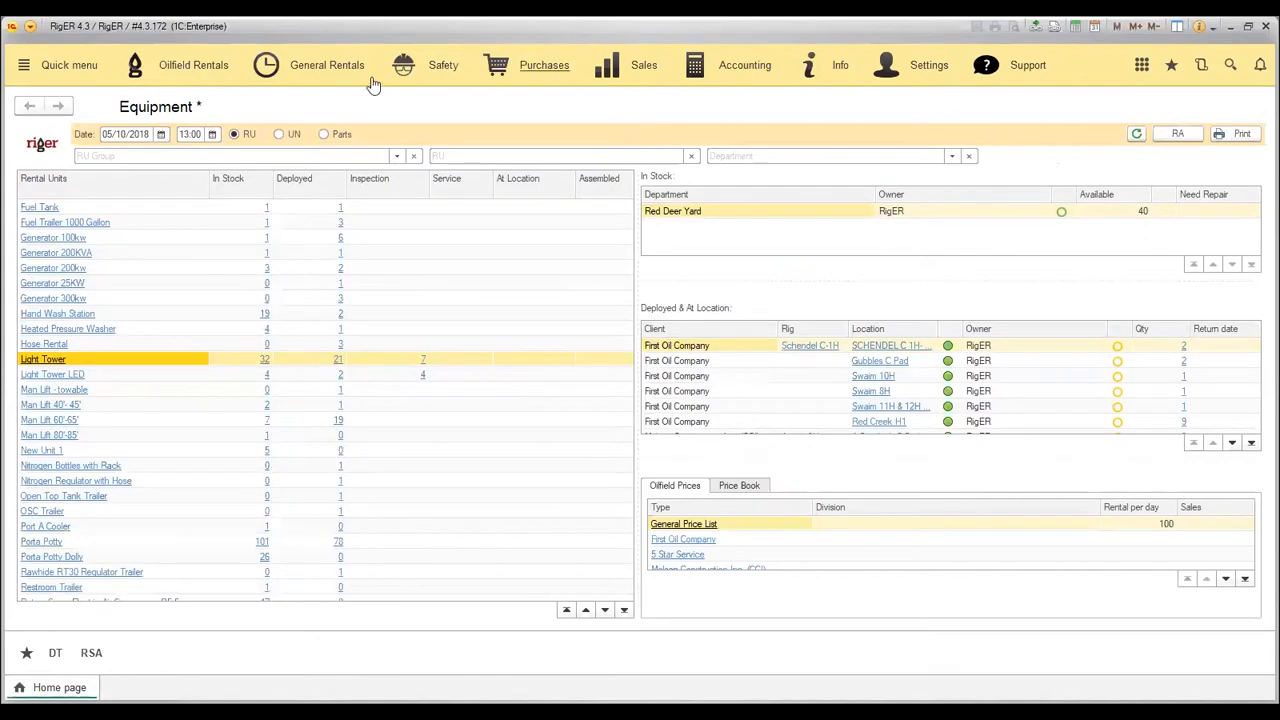
Switch from the report pages to the Oilfield Rentals Dashboard under Tools
{"action": "left_click", "coordinate": [192, 64]}
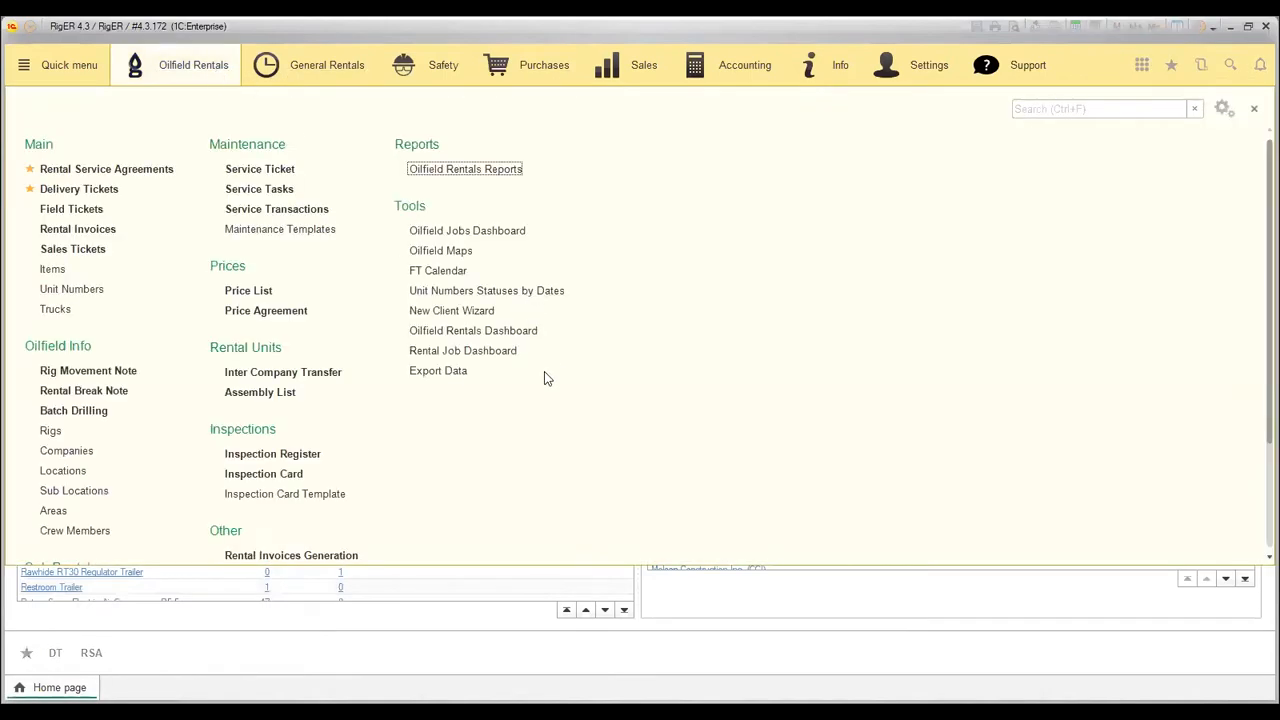
{"action": "left_click", "coordinate": [462, 350]}
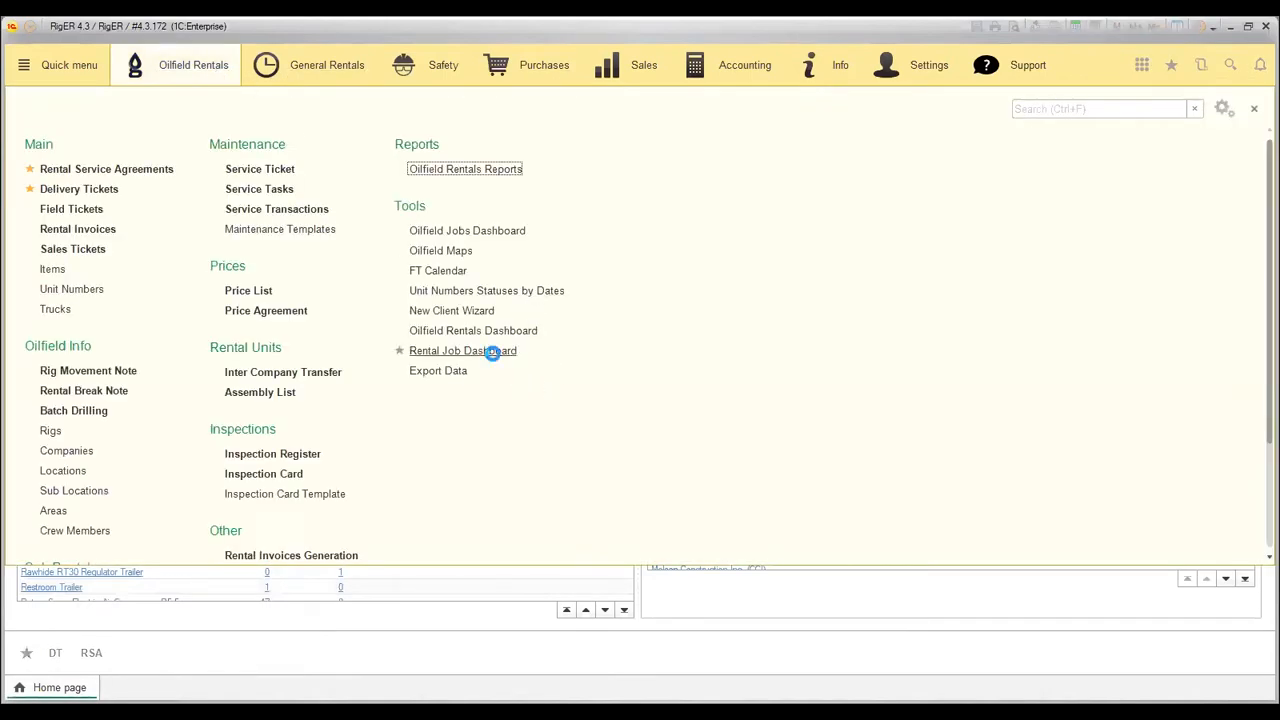
{"action": "mouse_move", "coordinate": [492, 358]}
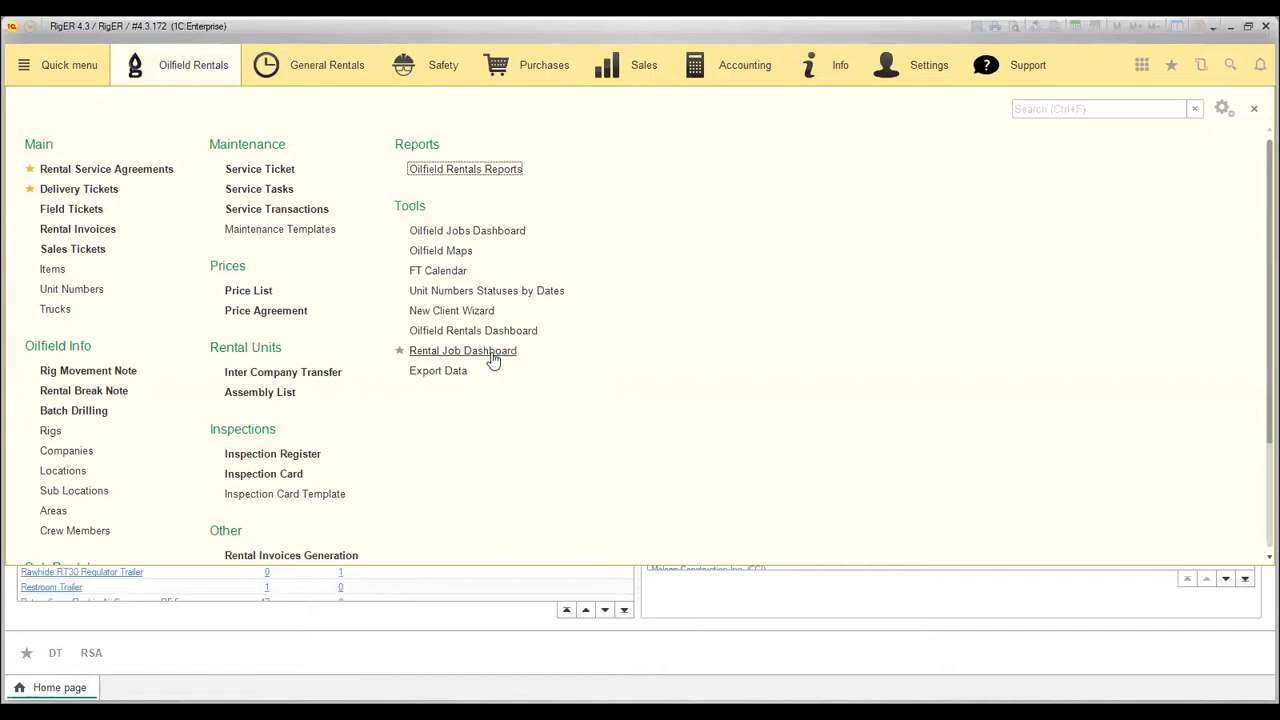
{"action": "left_click", "coordinate": [472, 330]}
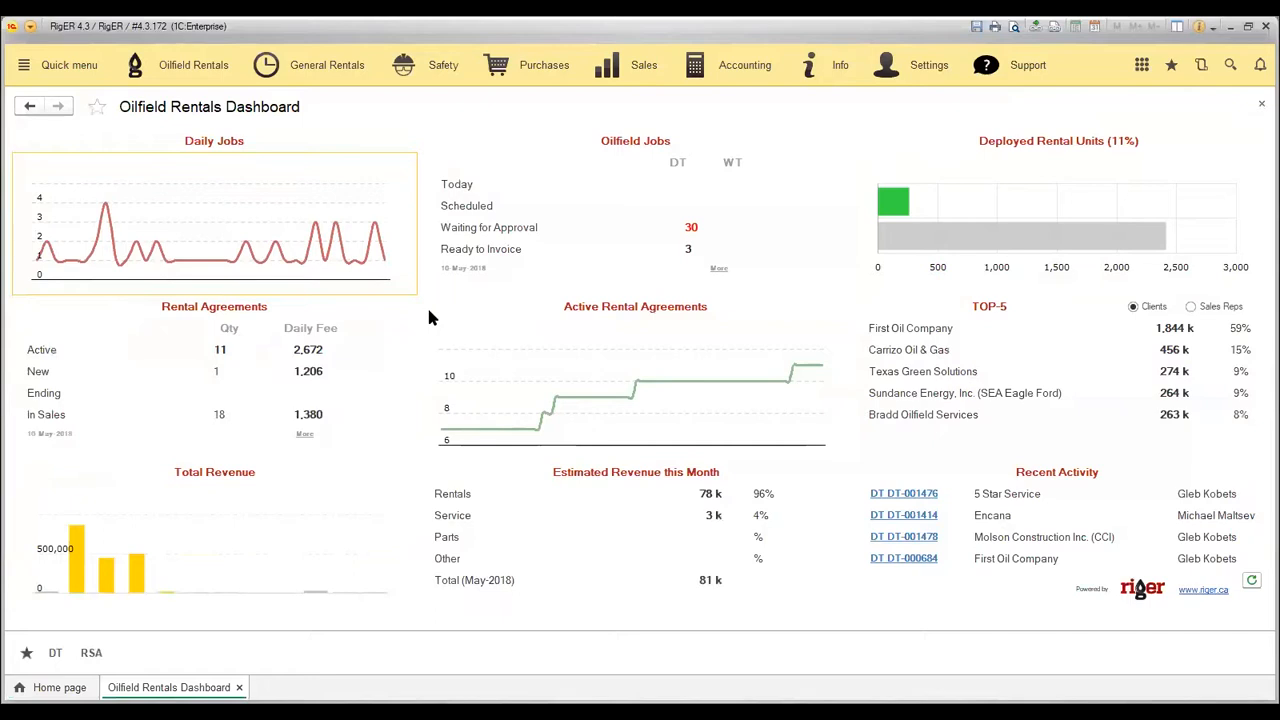
{"action": "mouse_move", "coordinate": [116, 302]}
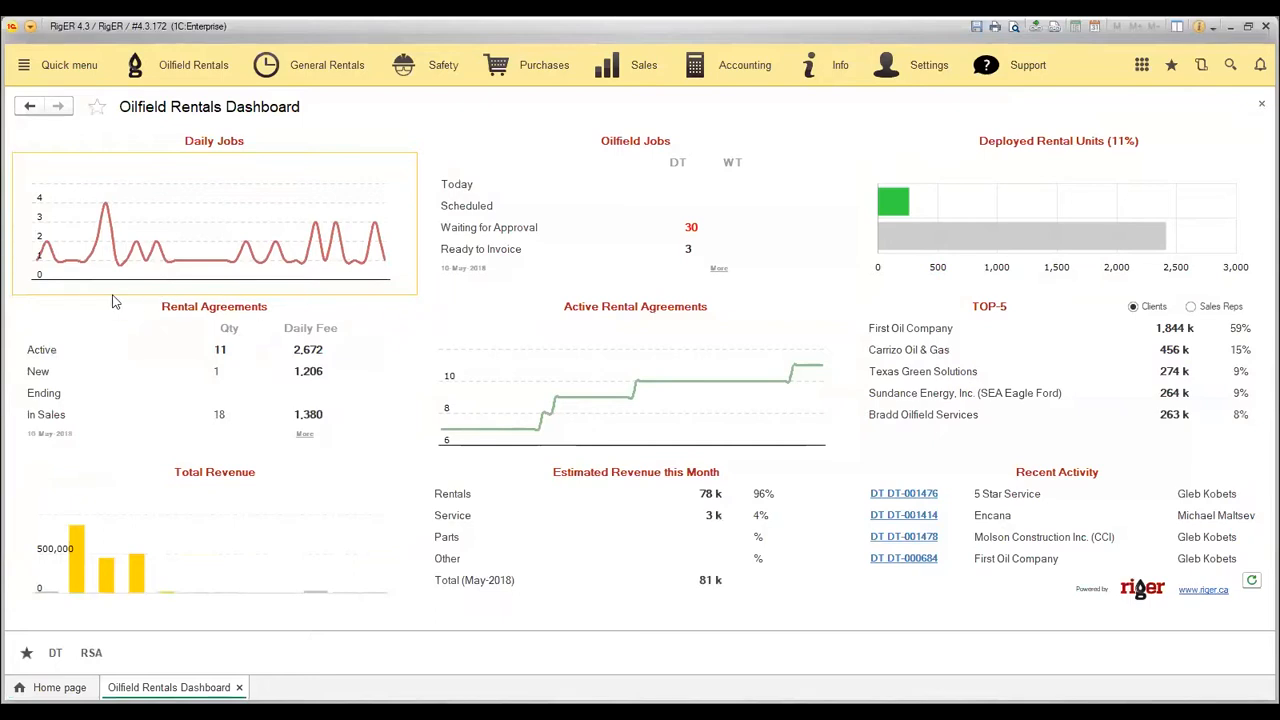
{"action": "mouse_move", "coordinate": [80, 258]}
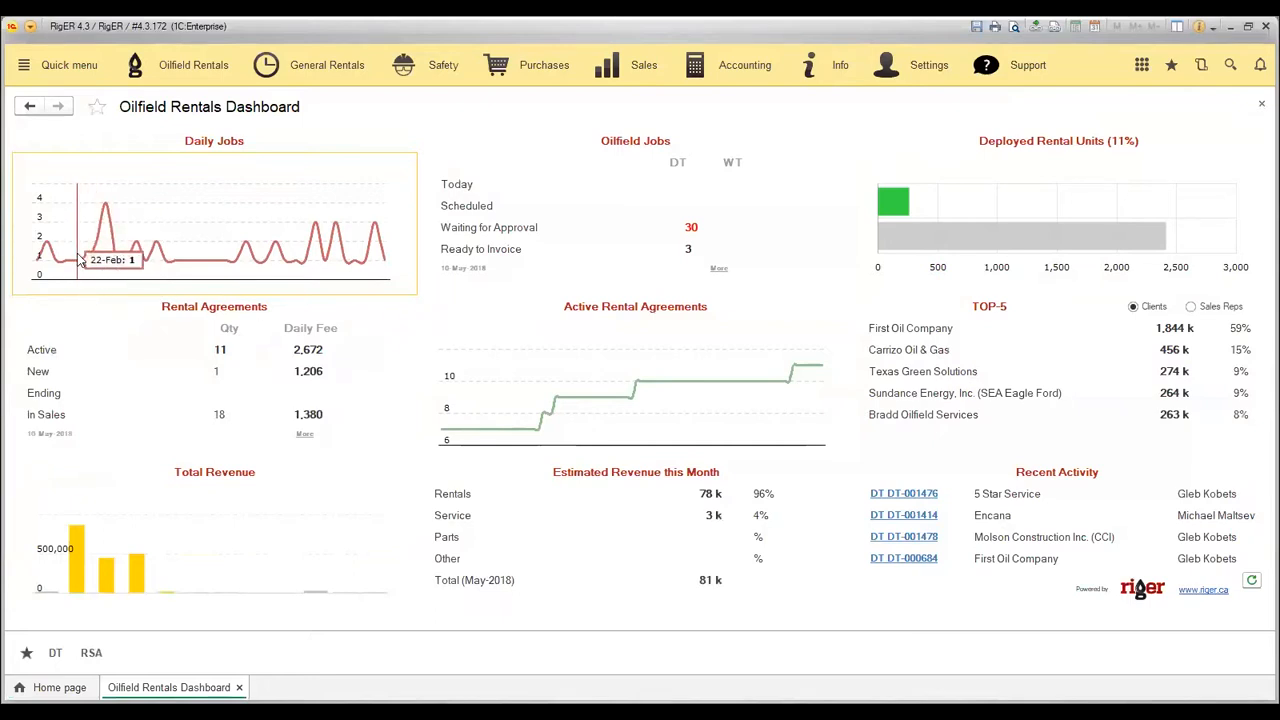
{"action": "mouse_move", "coordinate": [108, 202]}
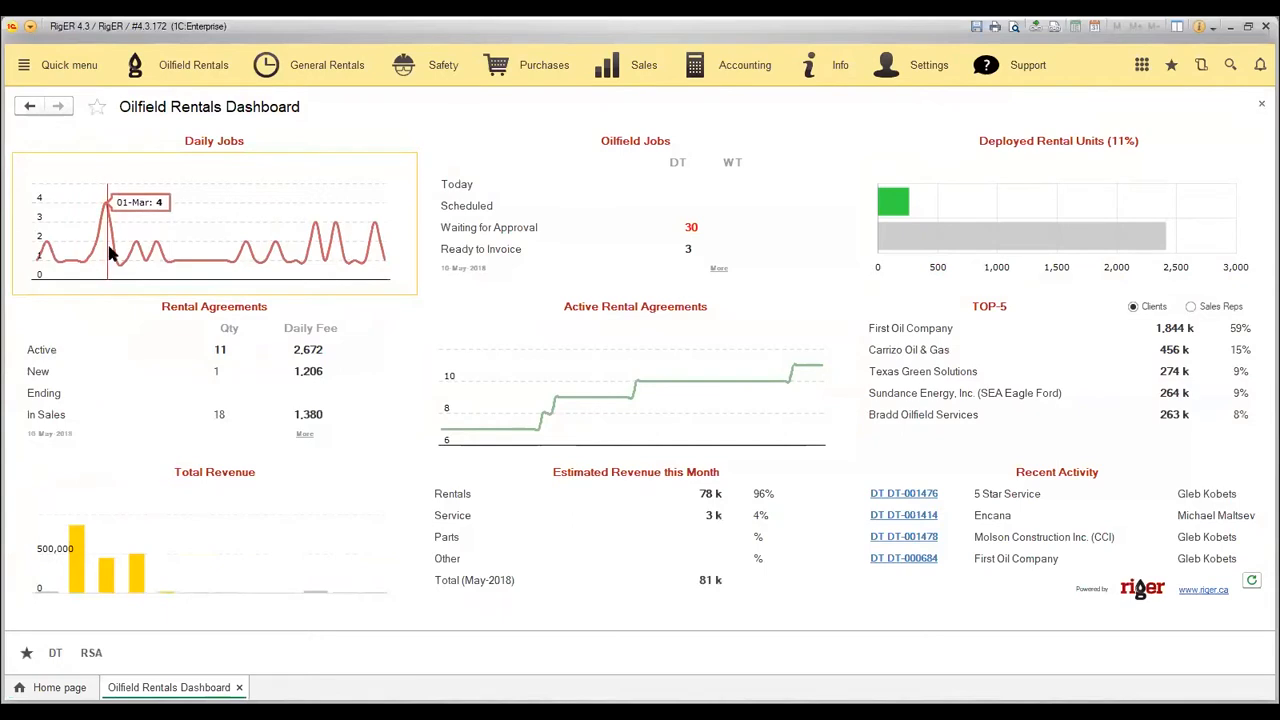
{"action": "mouse_move", "coordinate": [140, 252]}
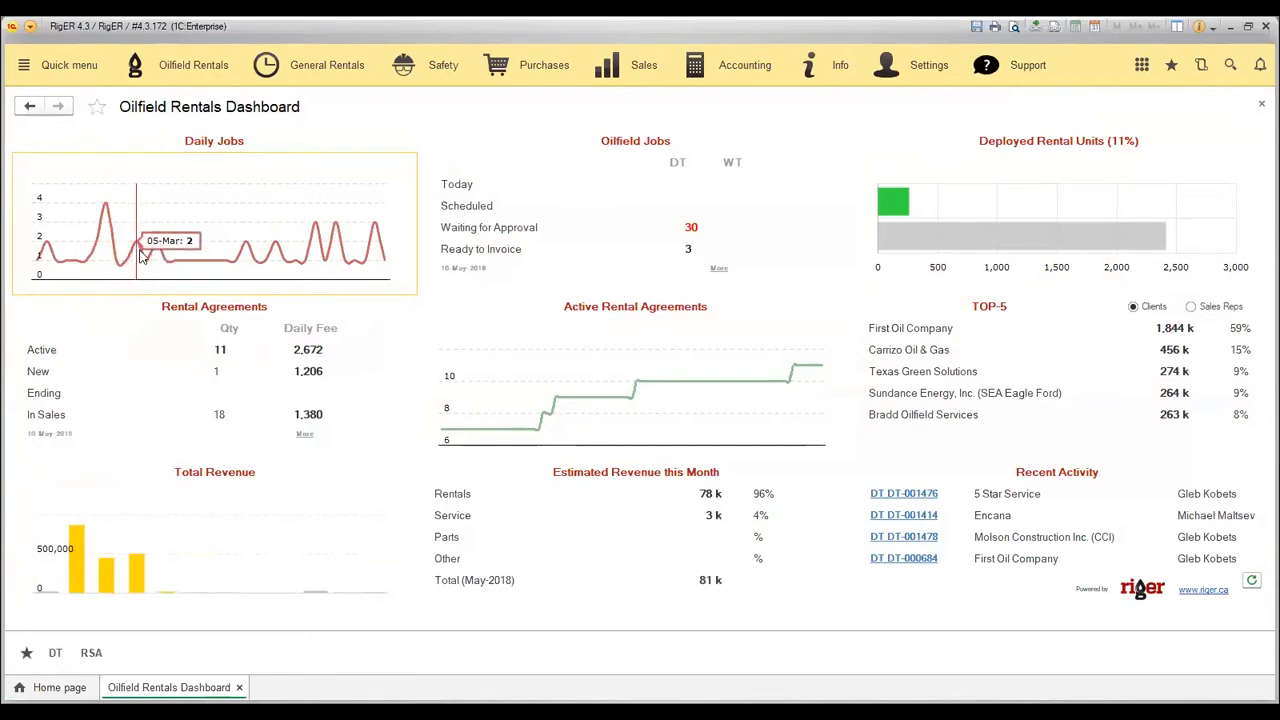
{"action": "mouse_move", "coordinate": [236, 260]}
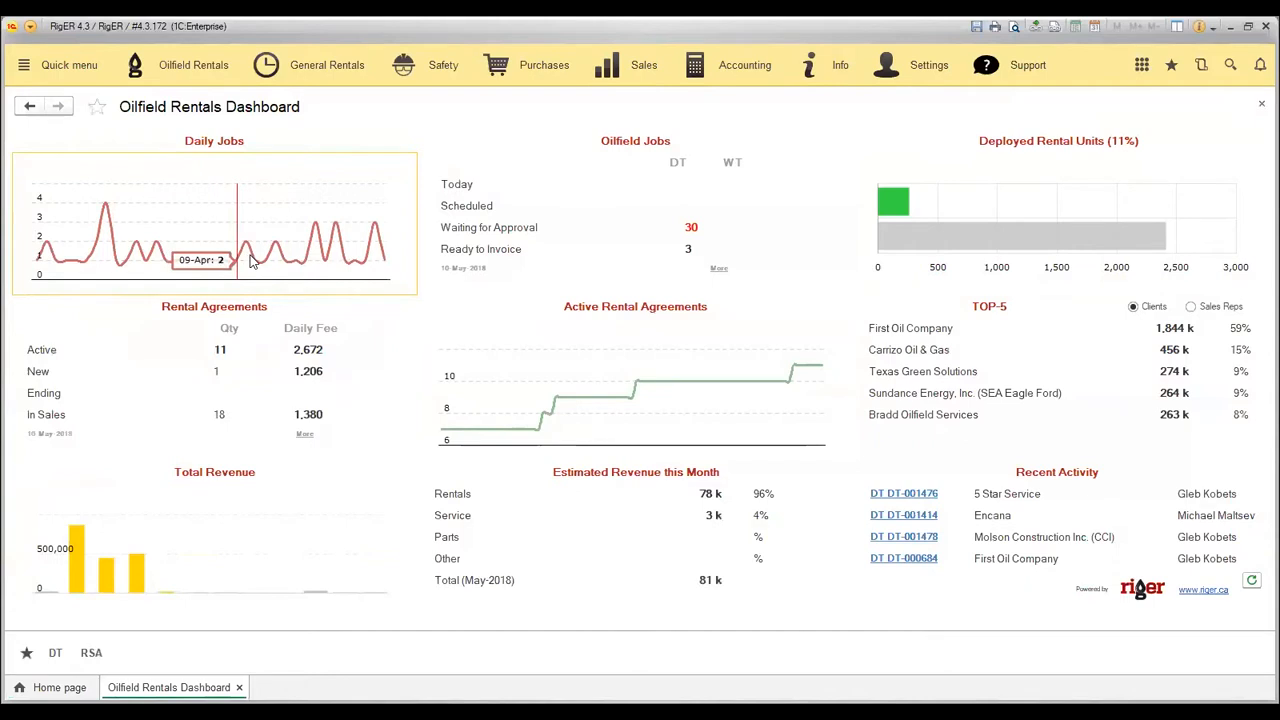
{"action": "mouse_move", "coordinate": [332, 316]}
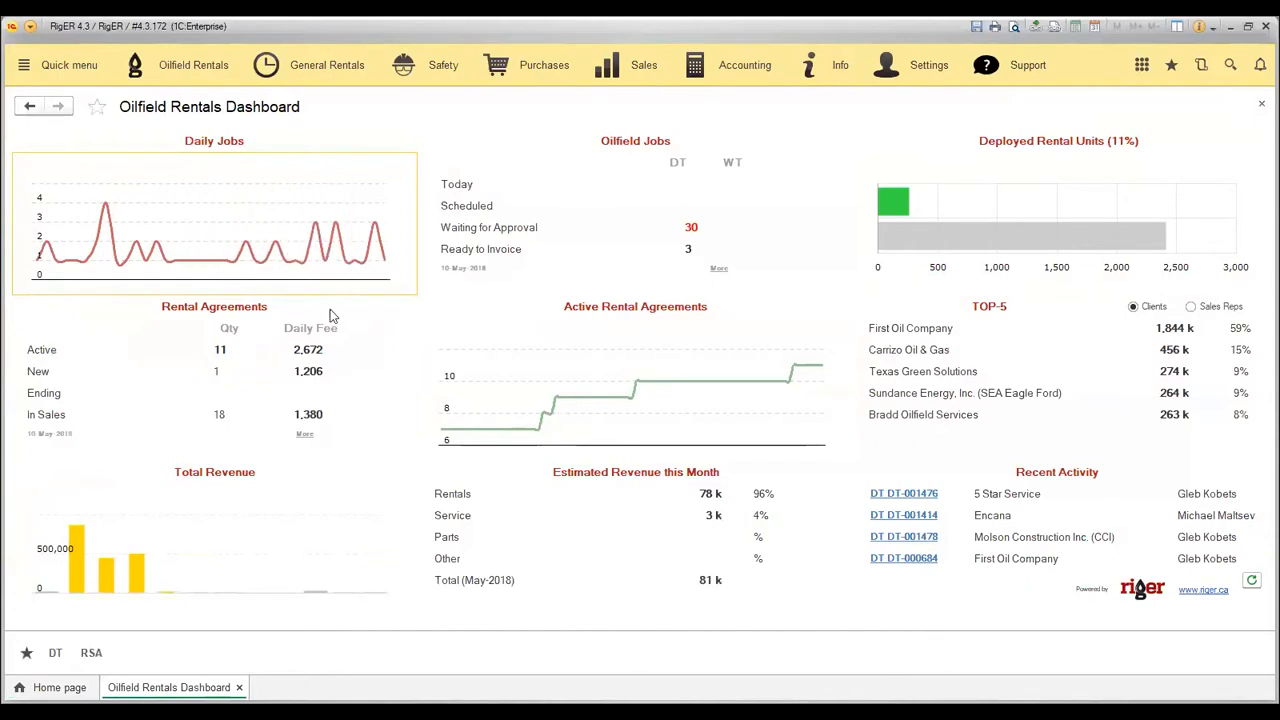
{"action": "mouse_move", "coordinate": [220, 354]}
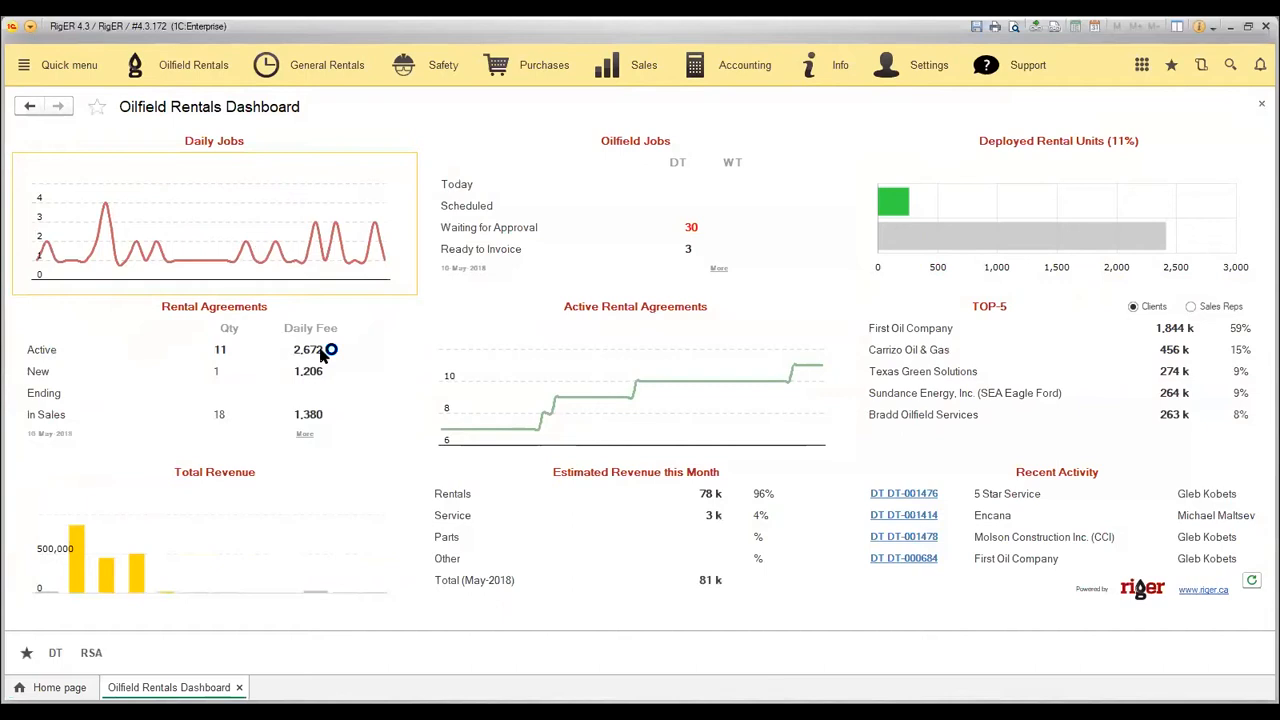
{"action": "mouse_move", "coordinate": [172, 476]}
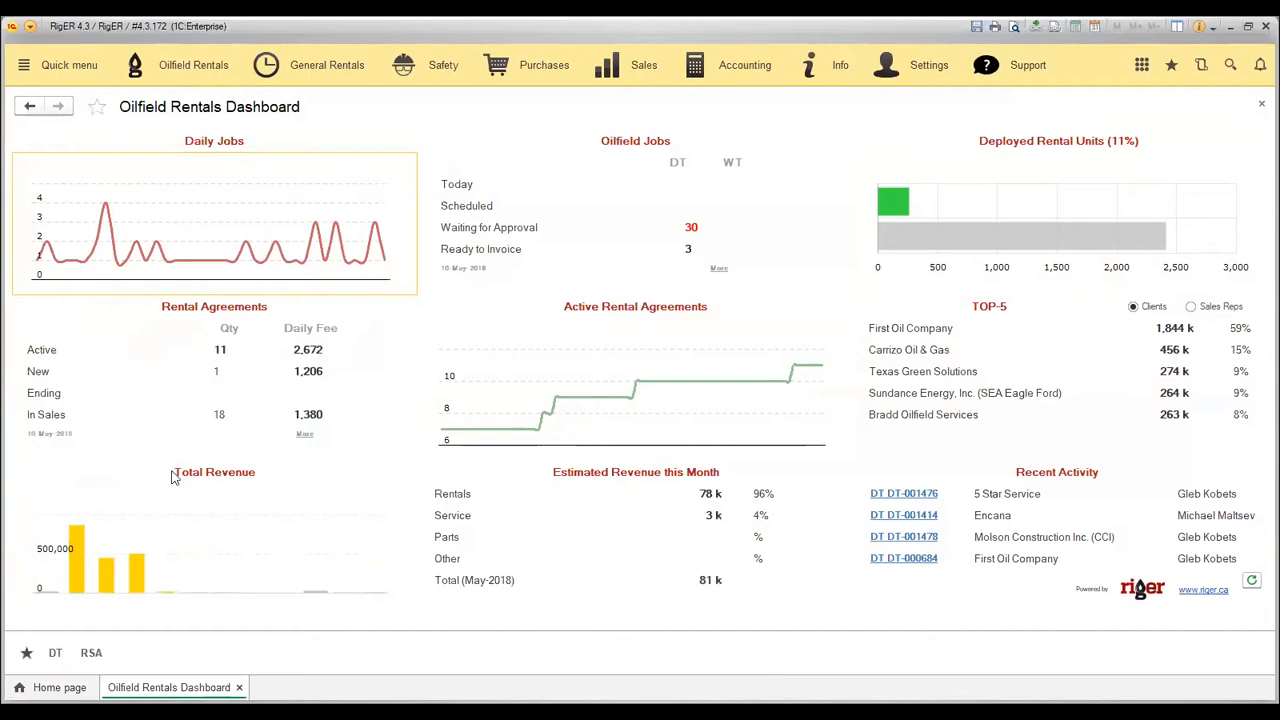
{"action": "mouse_move", "coordinate": [76, 556]}
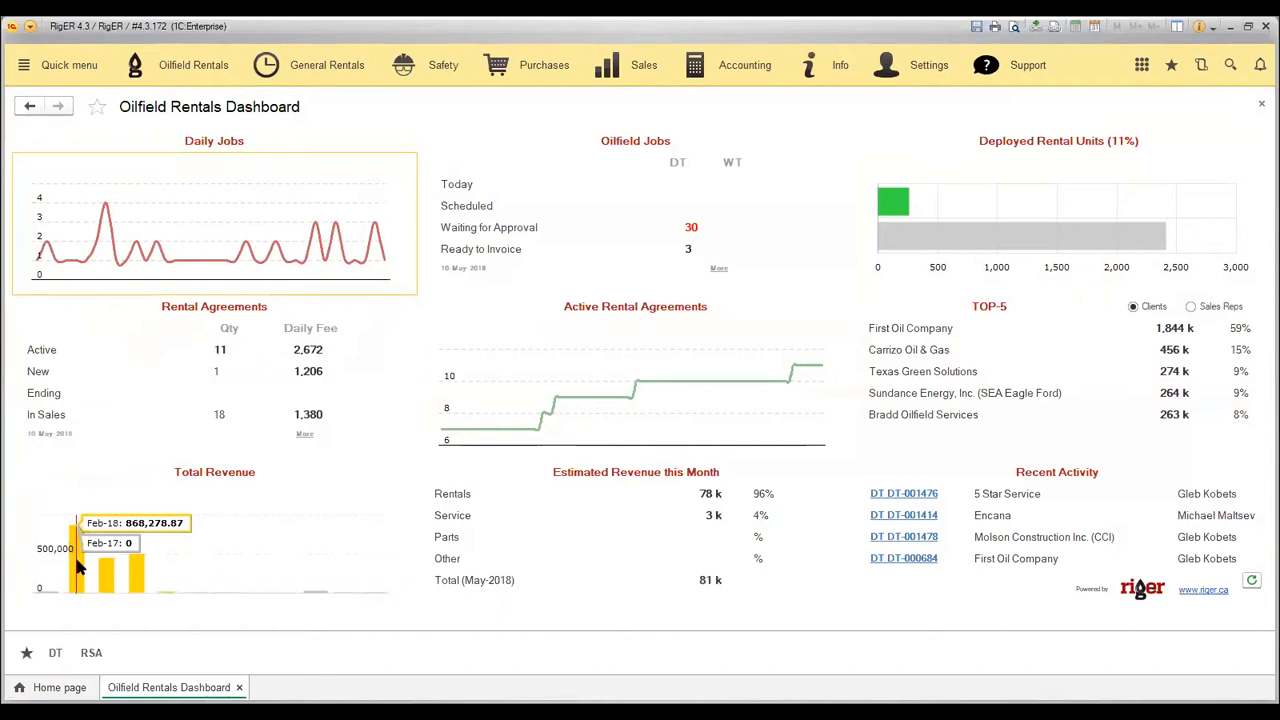
{"action": "mouse_move", "coordinate": [424, 420]}
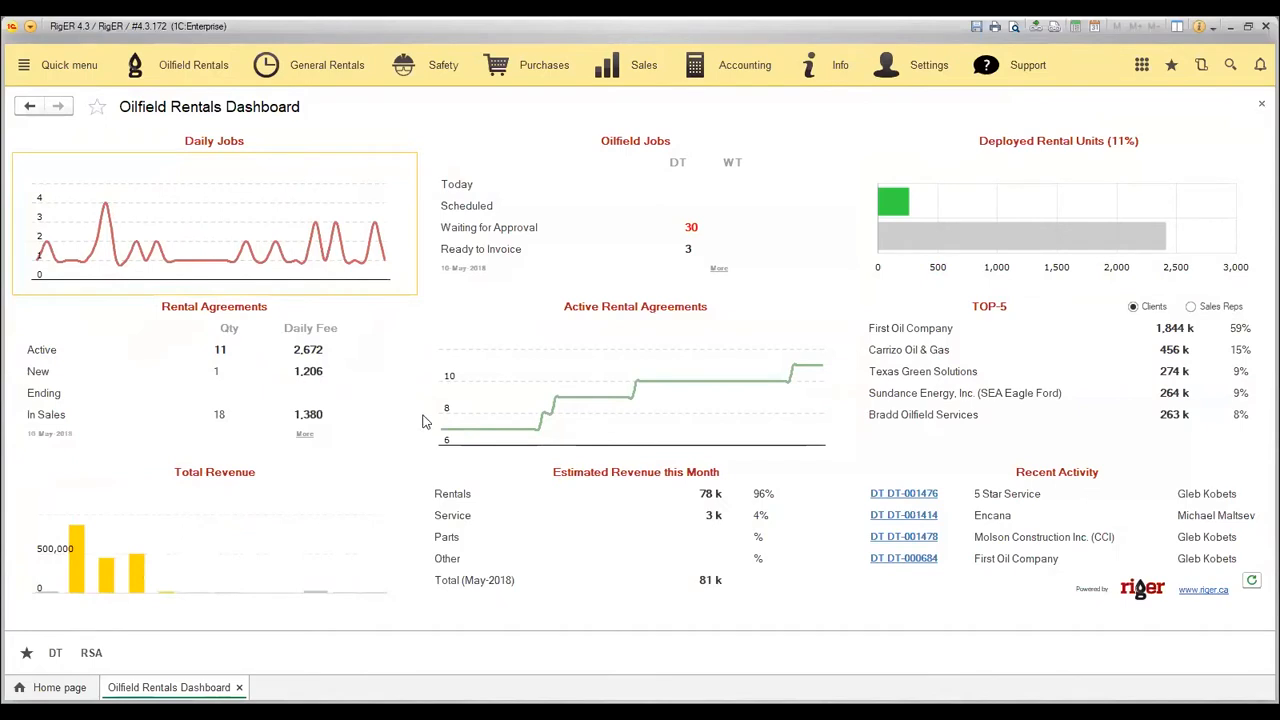
{"action": "mouse_move", "coordinate": [580, 396]}
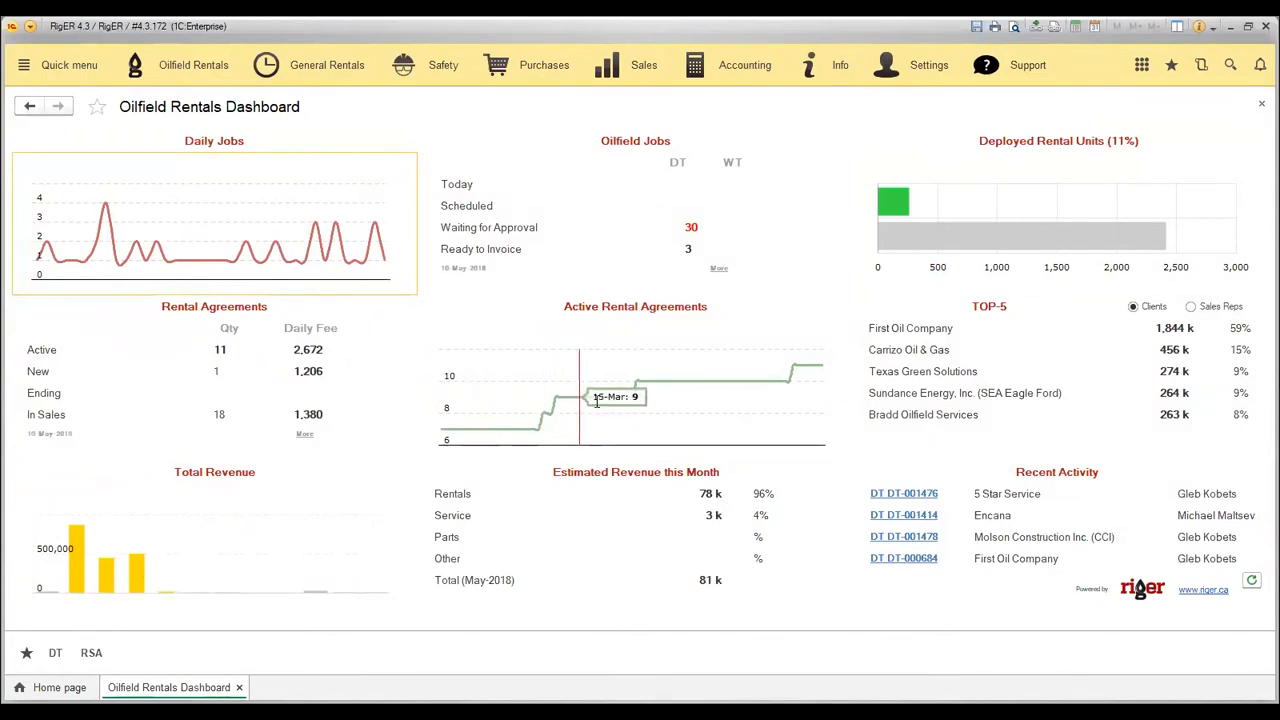
{"action": "mouse_move", "coordinate": [796, 388]}
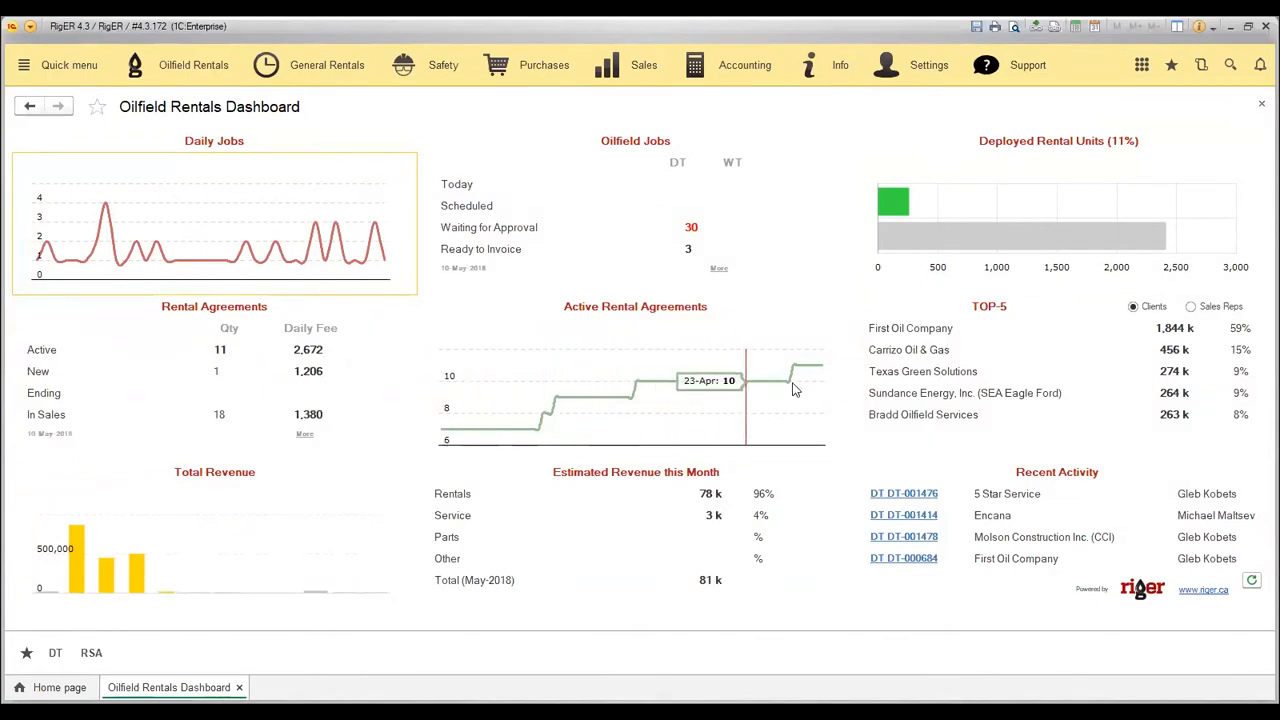
{"action": "mouse_move", "coordinate": [616, 414]}
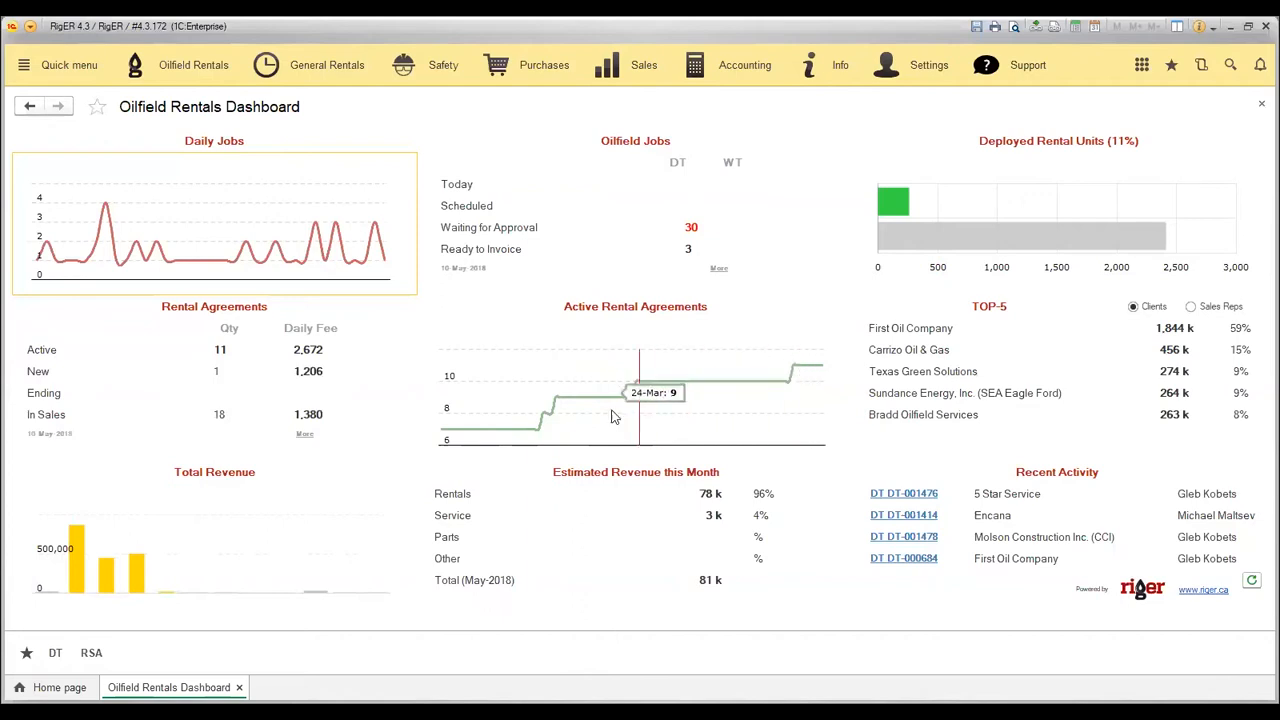
{"action": "mouse_move", "coordinate": [704, 400]}
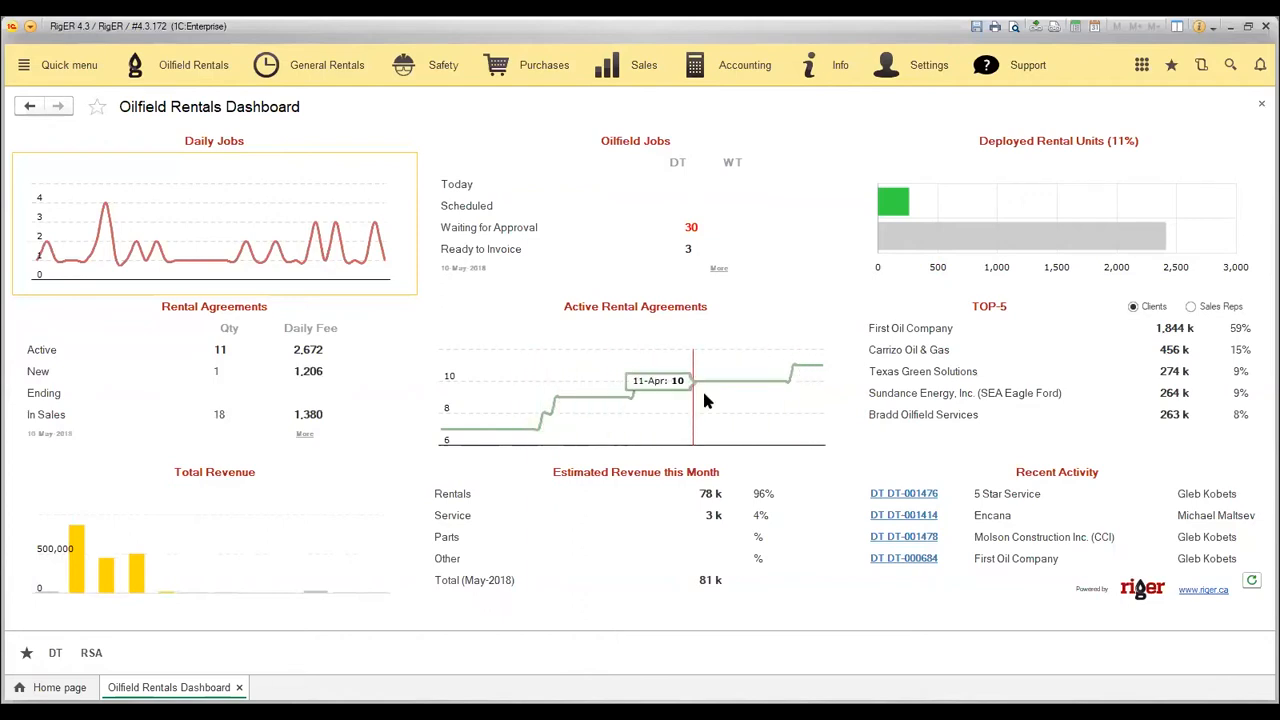
{"action": "mouse_move", "coordinate": [644, 480]}
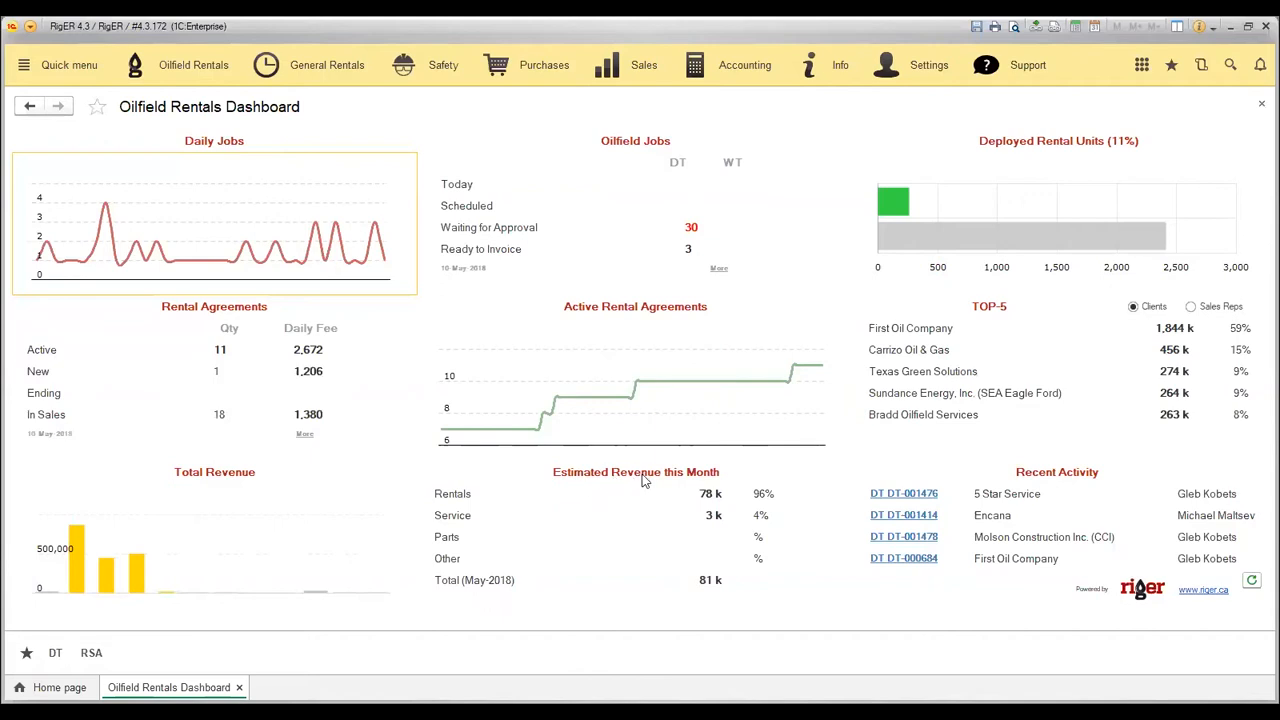